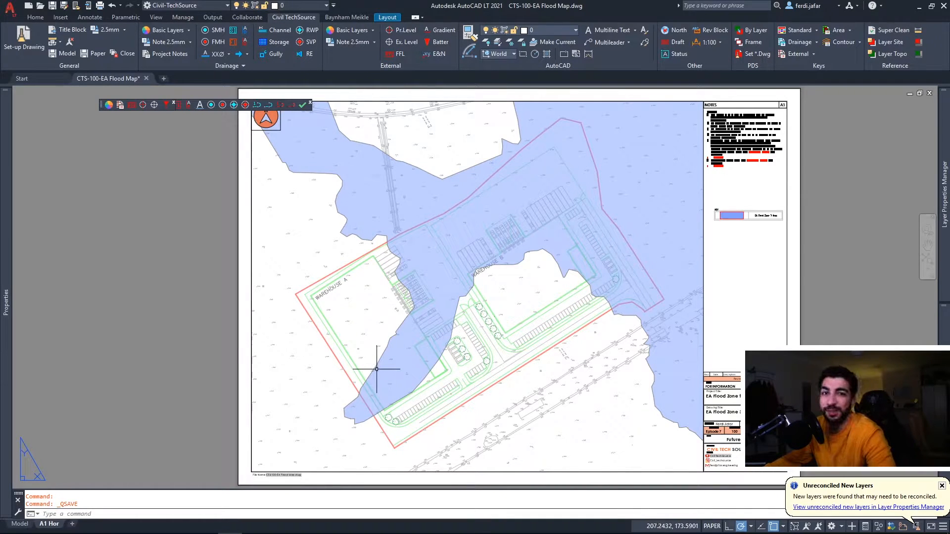
{"action": "mouse_move", "coordinate": [438, 208]}
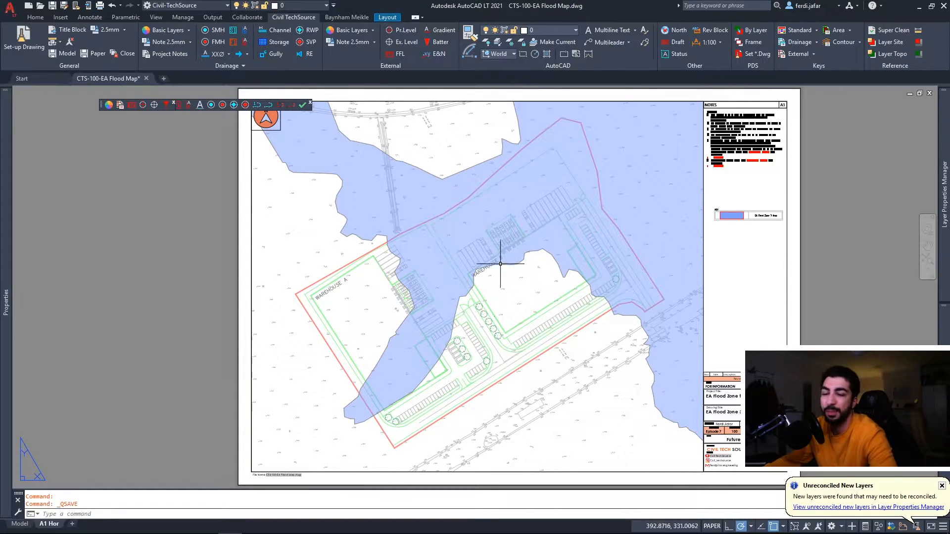
{"action": "mouse_move", "coordinate": [509, 263]}
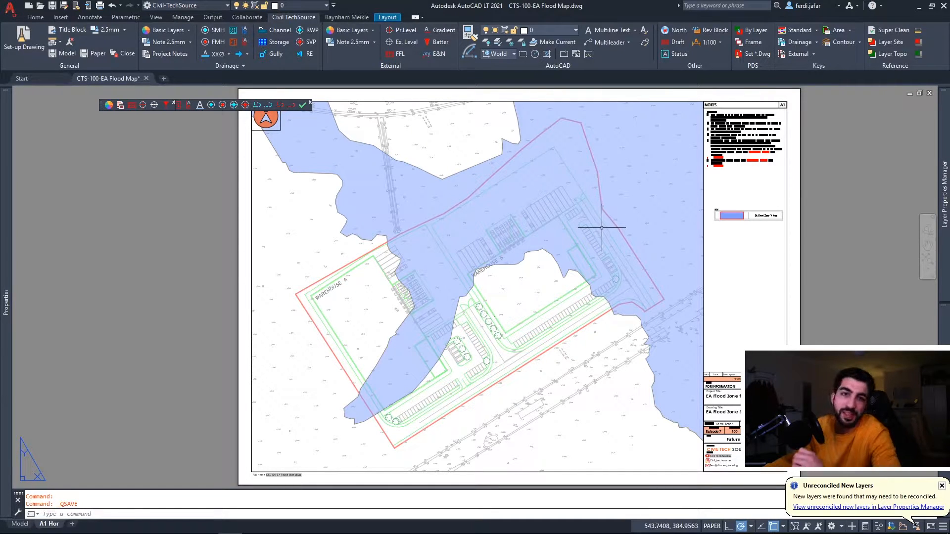
{"action": "mouse_move", "coordinate": [578, 219]}
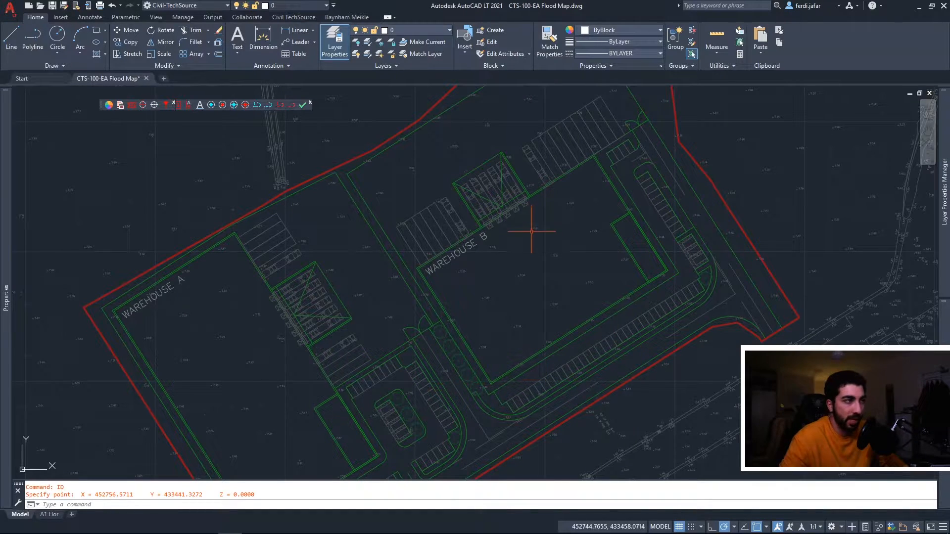
- Read the coordinates of a site point near Warehouse B (X≈452742.86, Y≈433448.94)
{"action": "left_click", "coordinate": [532, 232]}
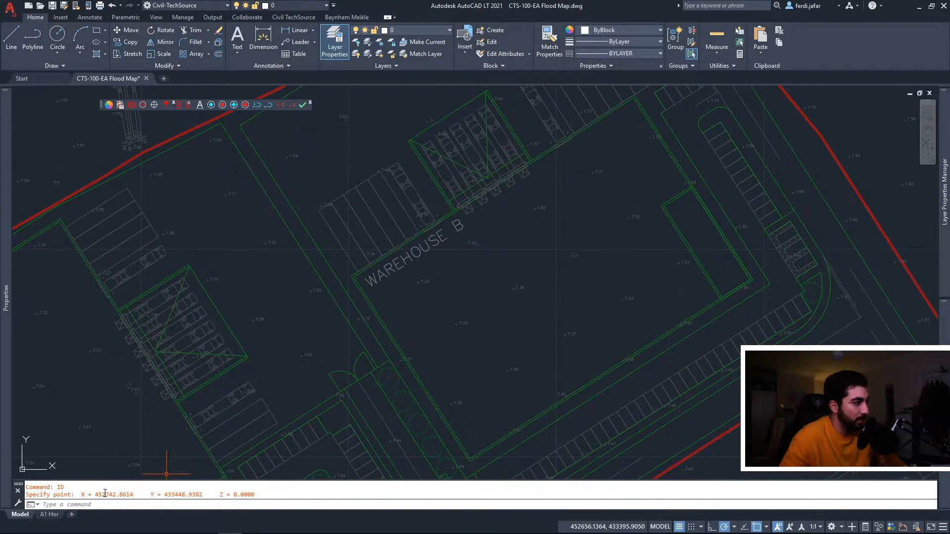
{"action": "key", "text": "alt+tab"}
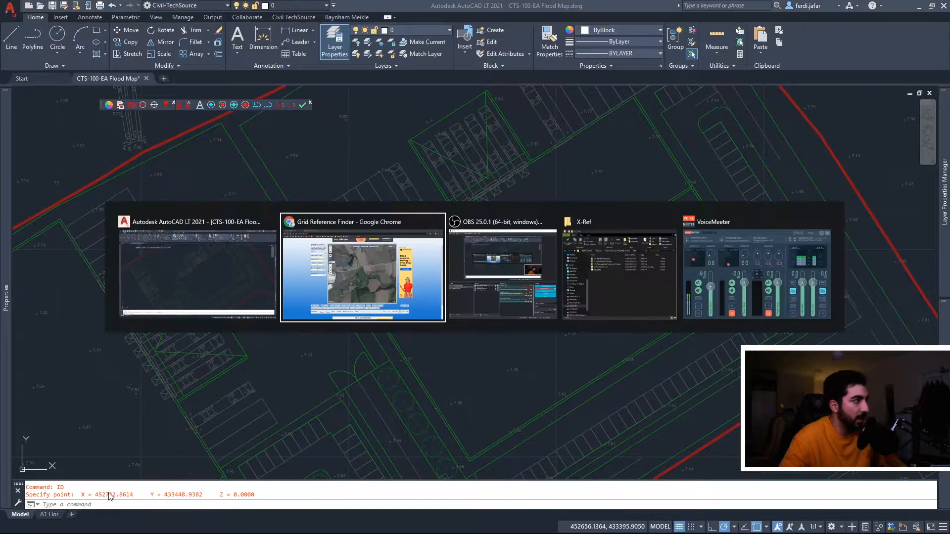
- Search the DEFRA map for grid reference 452742,433448 and dismiss the result popup
{"action": "left_click", "coordinate": [362, 269]}
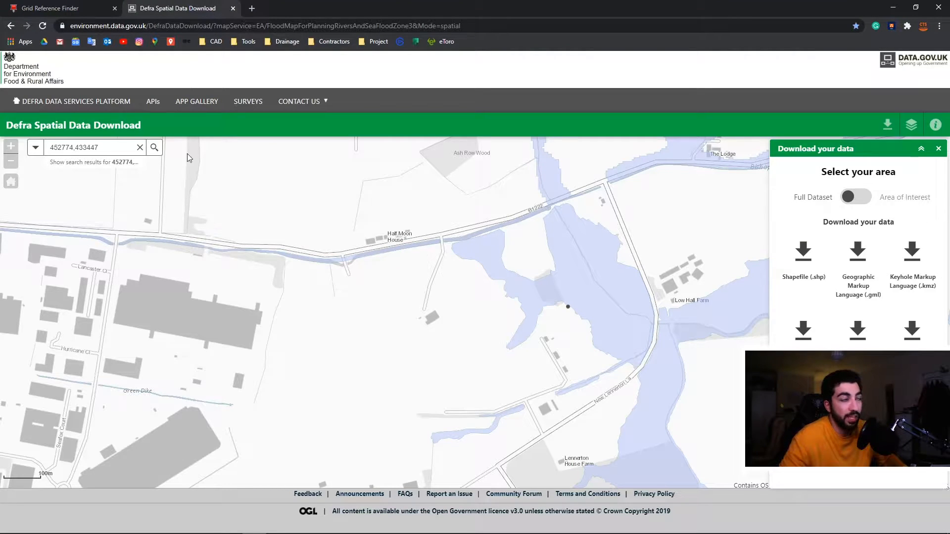
{"action": "triple_click", "coordinate": [91, 148]}
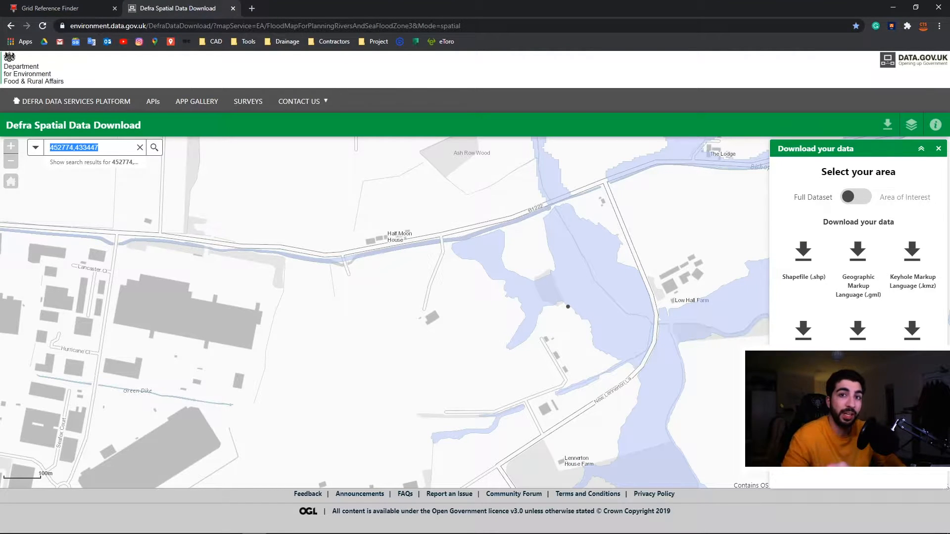
{"action": "type", "text": "452742.8614     Y = 433448.9382     Z = 0.0000"}
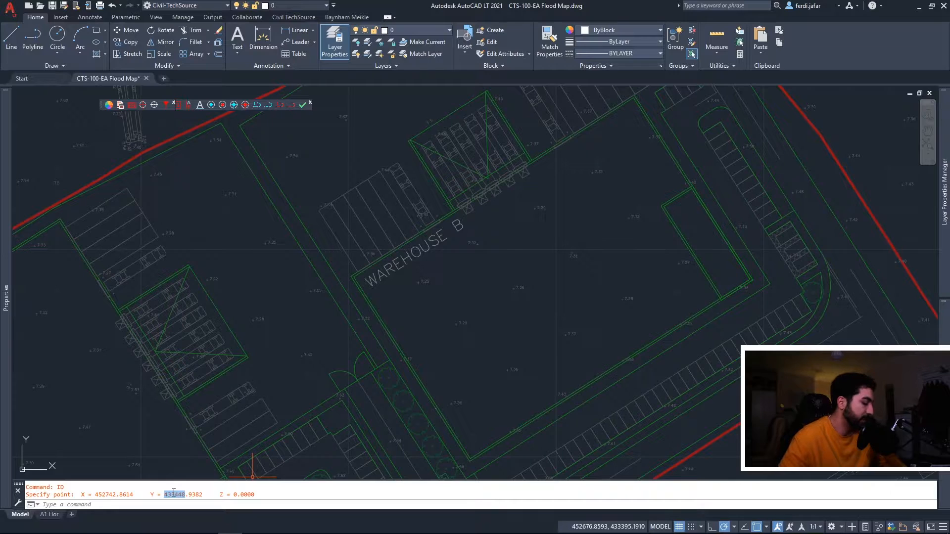
{"action": "left_click", "coordinate": [173, 8]}
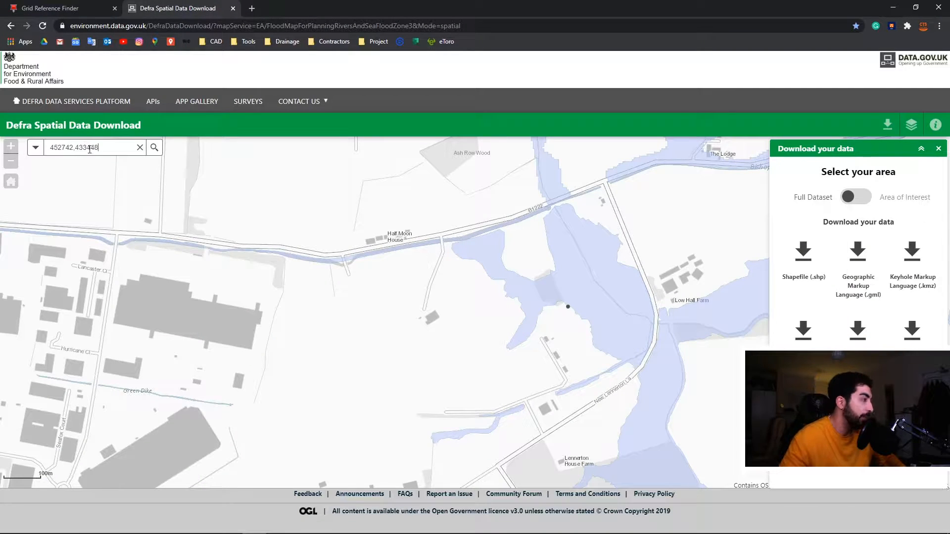
{"action": "left_click", "coordinate": [154, 147]}
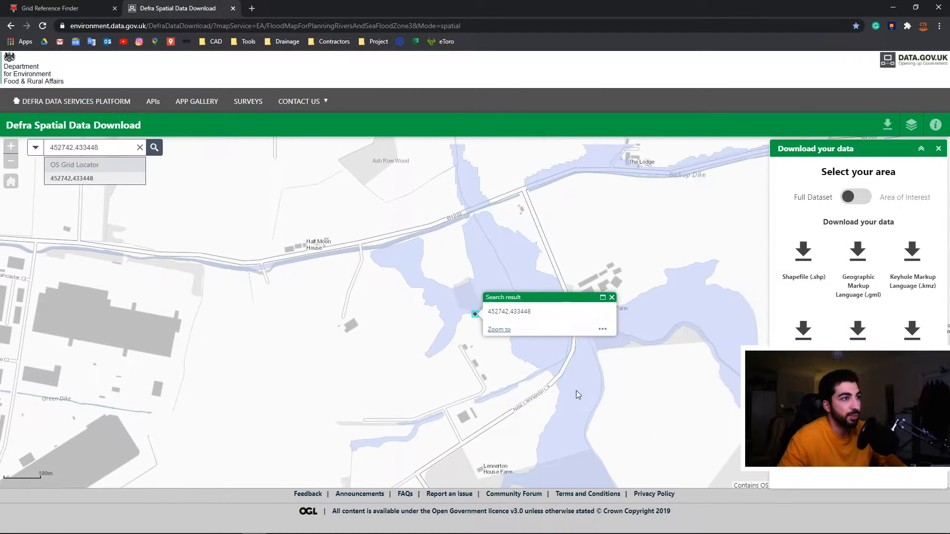
{"action": "left_click", "coordinate": [610, 297]}
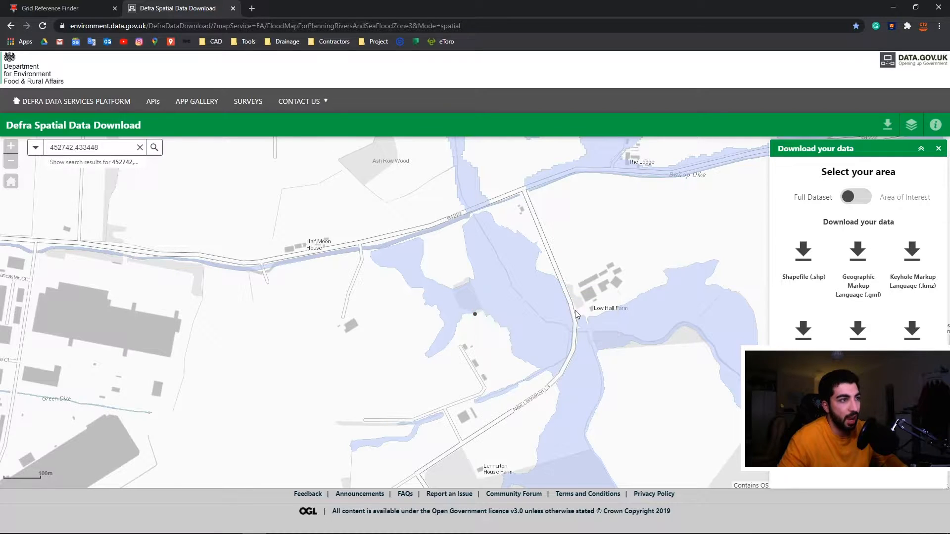
{"action": "scroll", "scroll_direction": "down", "scroll_amount": 3}
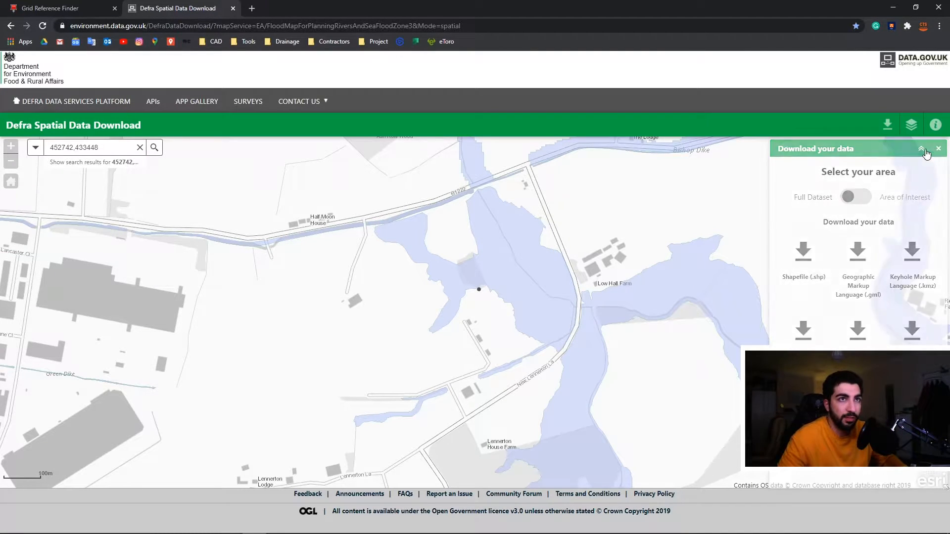
- Switch the download panel to Area of Interest and place the first polygon corner
{"action": "left_click", "coordinate": [921, 149]}
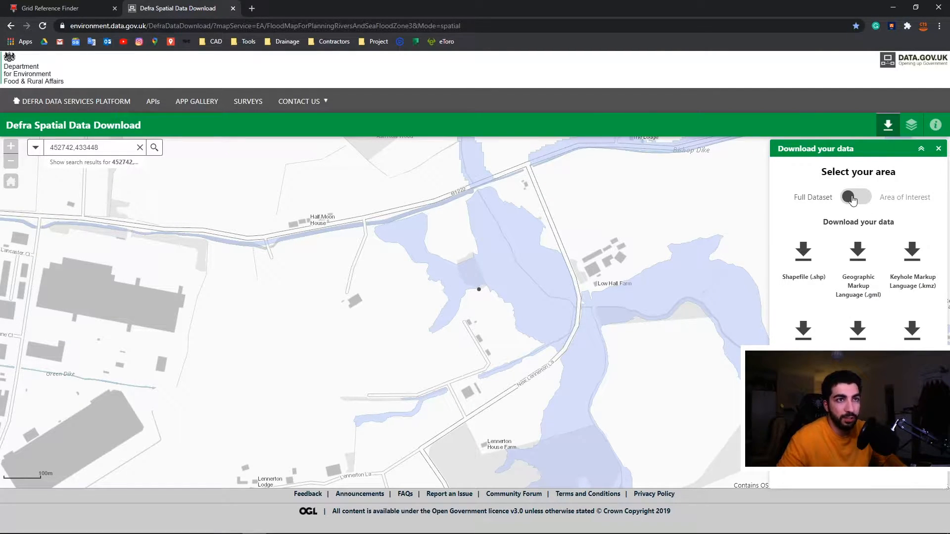
{"action": "left_click", "coordinate": [855, 197]}
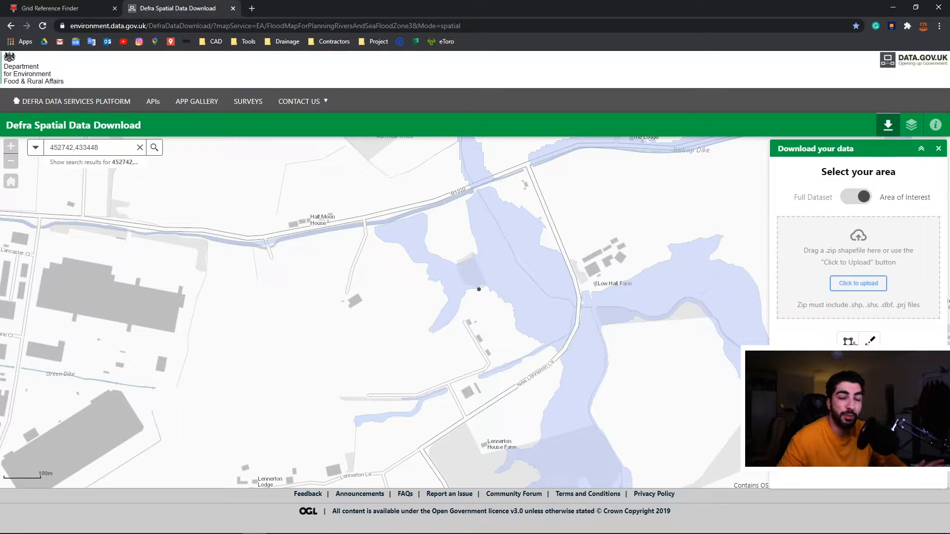
{"action": "left_click", "coordinate": [848, 340]}
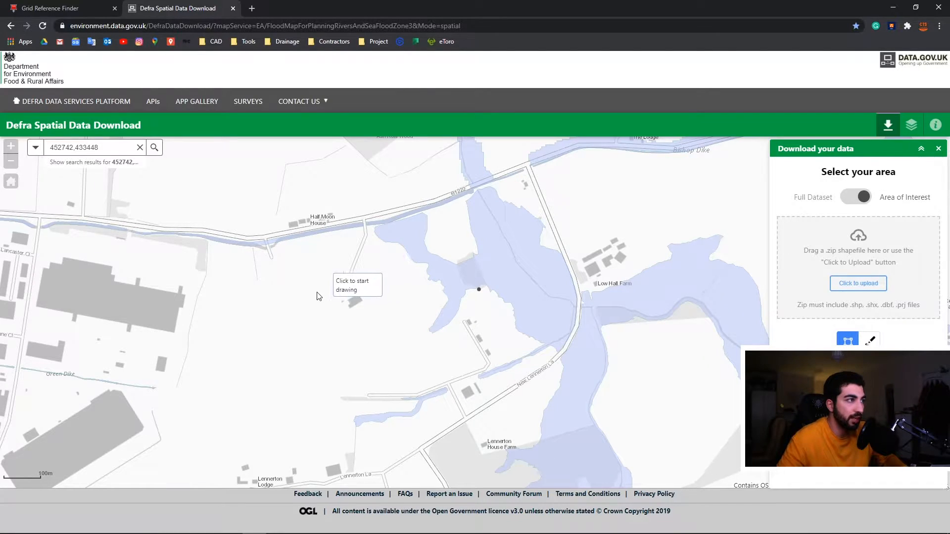
{"action": "left_click", "coordinate": [453, 178]}
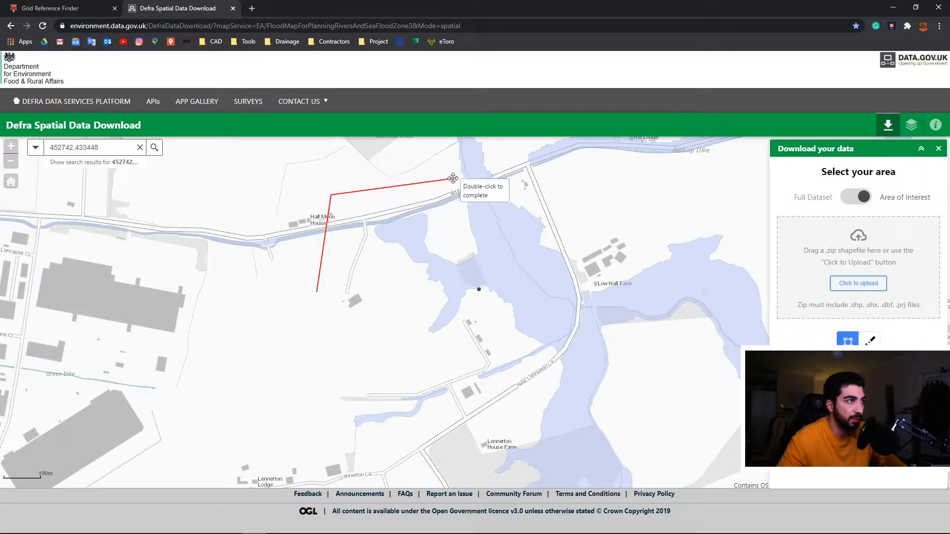
{"action": "left_click", "coordinate": [596, 267]}
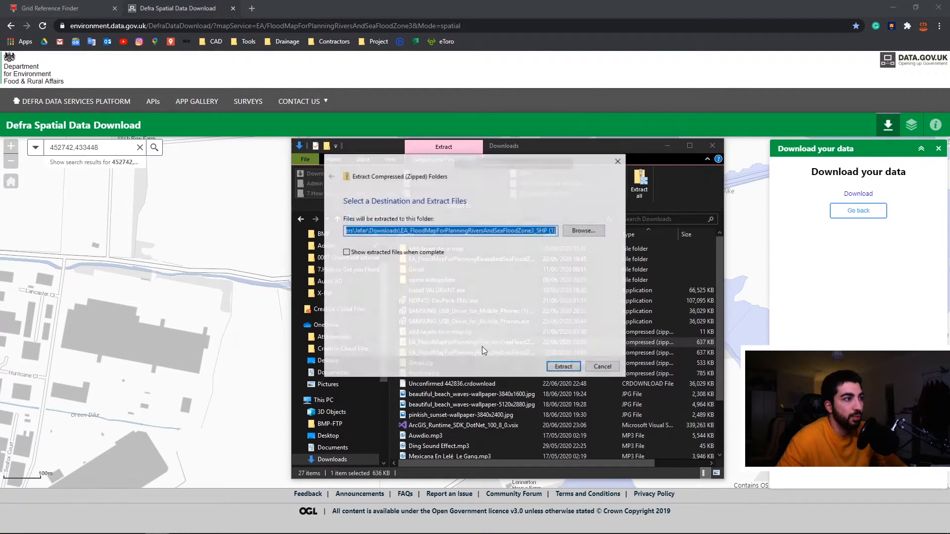
- Cancel extraction and copy the flood map shapefile components from the Downloads zip into X-Ref's EA-FZ3.zip
{"action": "left_click", "coordinate": [562, 367]}
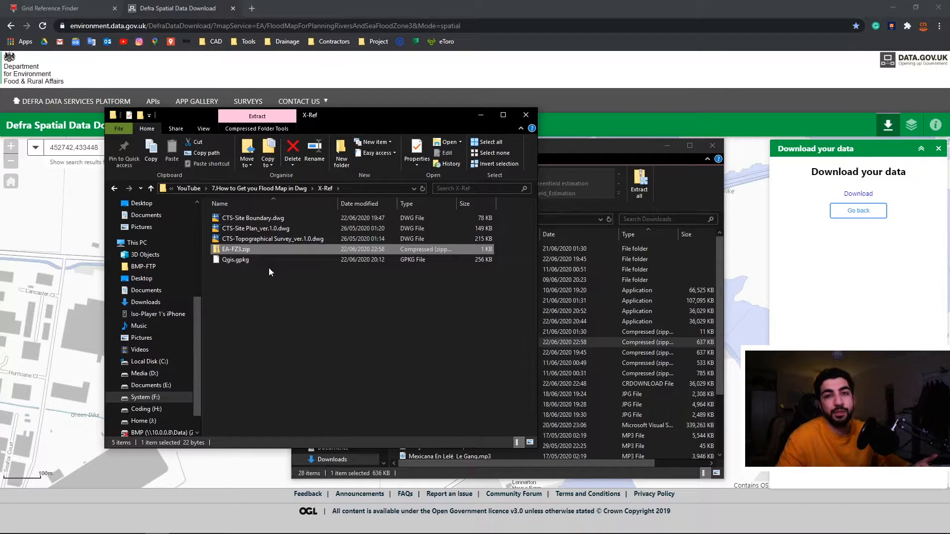
{"action": "double_click", "coordinate": [236, 248]}
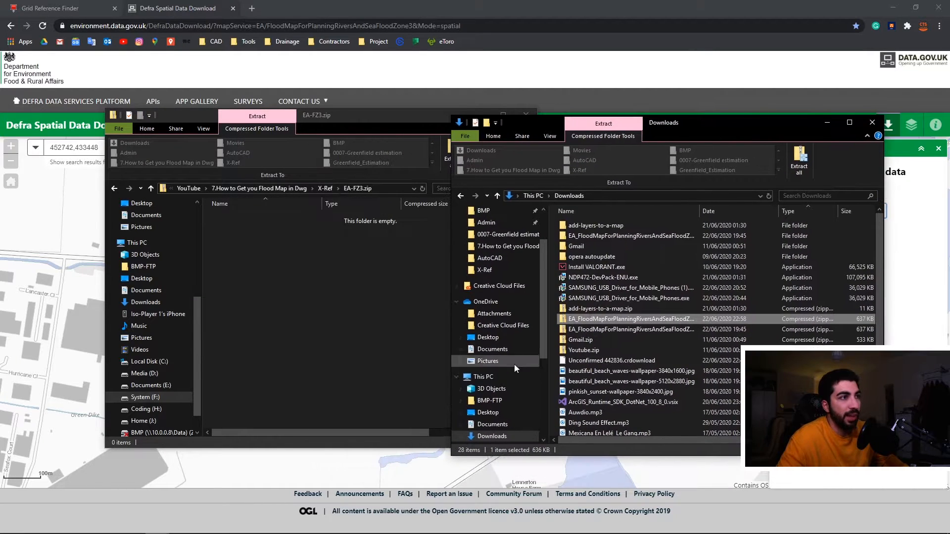
{"action": "left_click", "coordinate": [493, 136]}
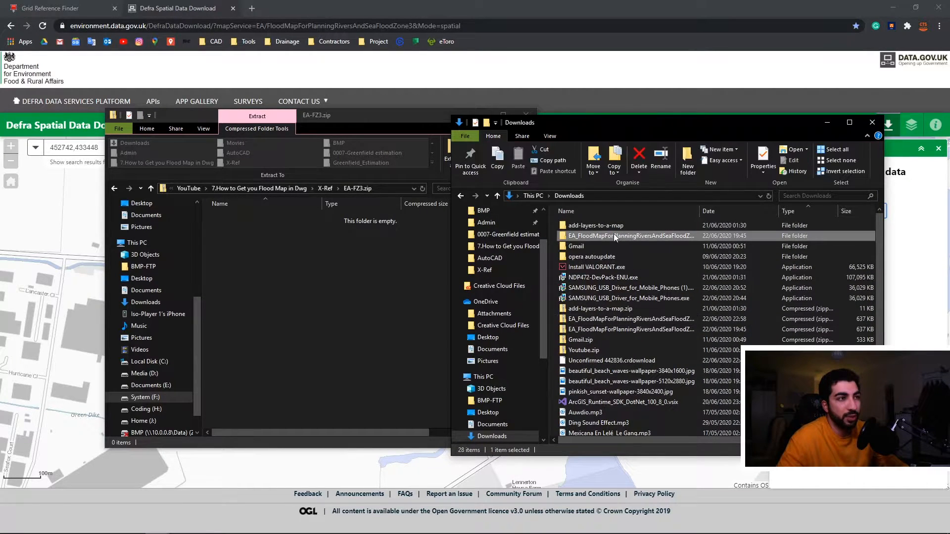
{"action": "left_click", "coordinate": [575, 246]}
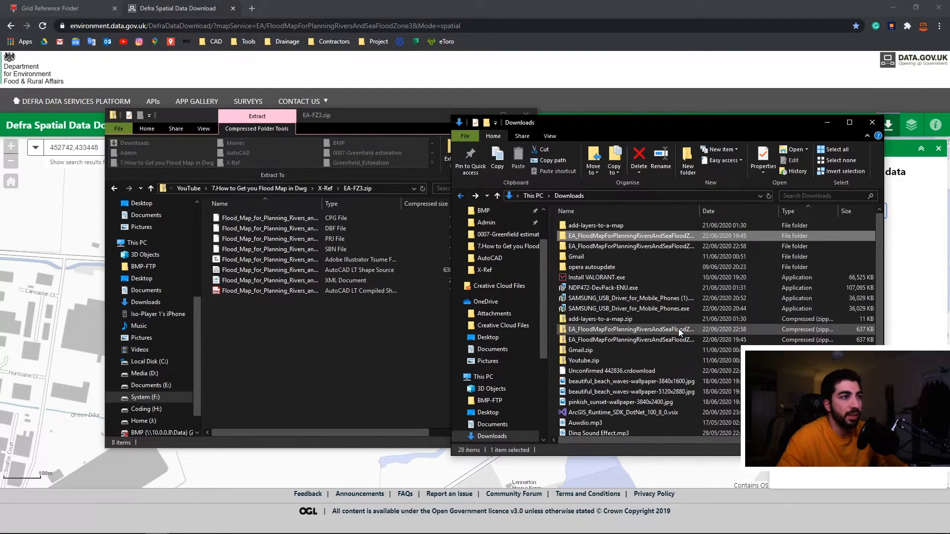
{"action": "double_click", "coordinate": [630, 329]}
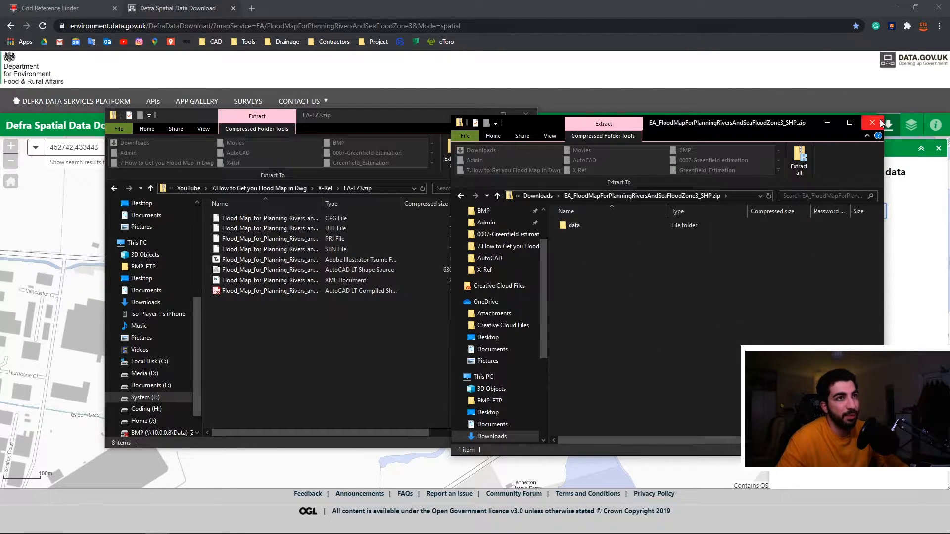
{"action": "left_click", "coordinate": [871, 123]}
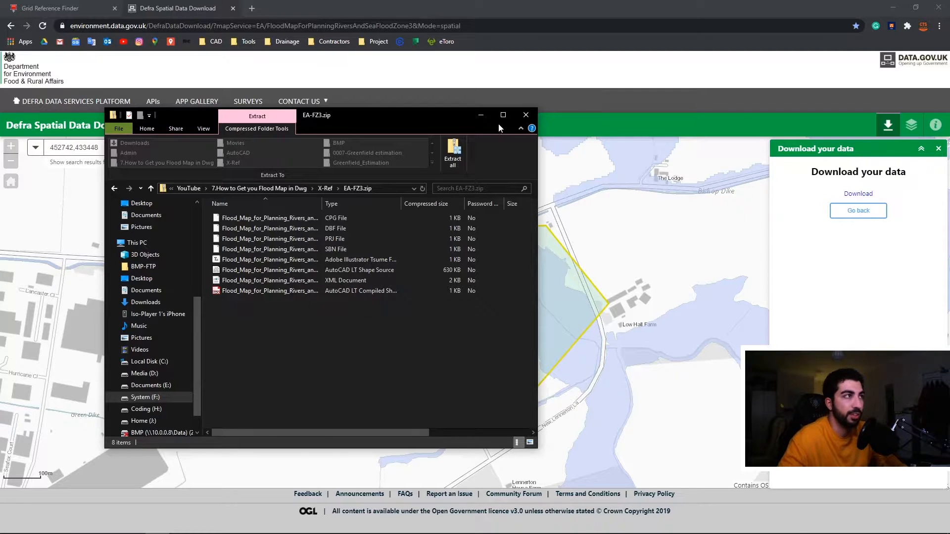
{"action": "mouse_move", "coordinate": [453, 155]}
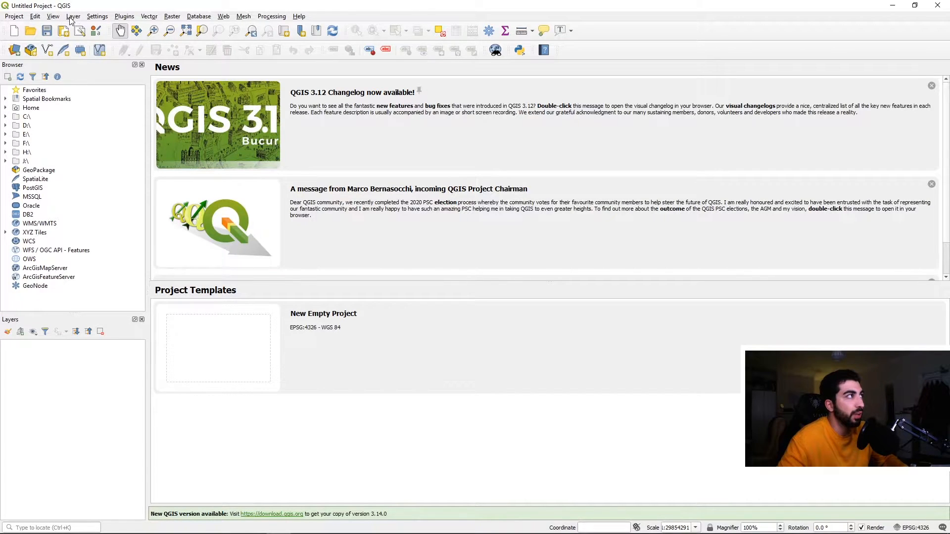
- Add EA-FZ3.zip as a vector layer and accept the suggested coordinate transformation
{"action": "left_click", "coordinate": [73, 17]}
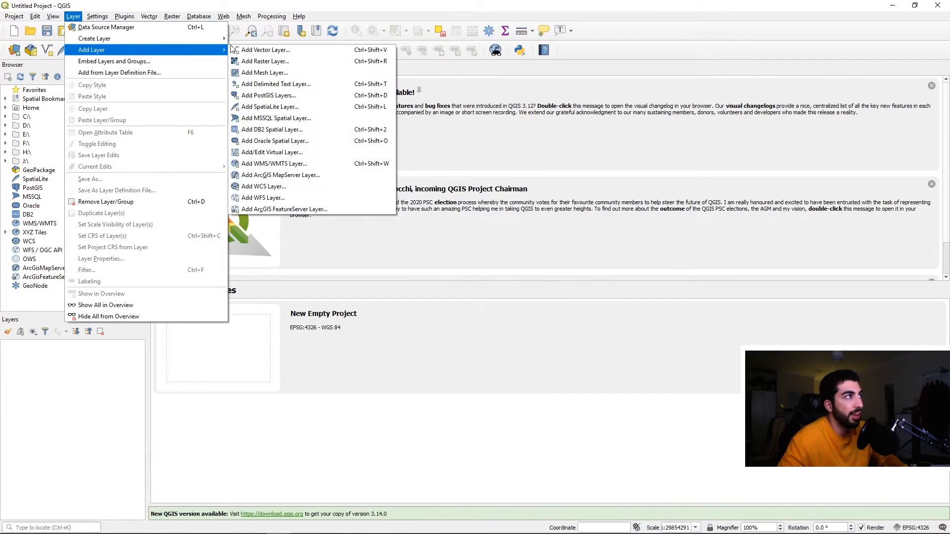
{"action": "left_click", "coordinate": [265, 50]}
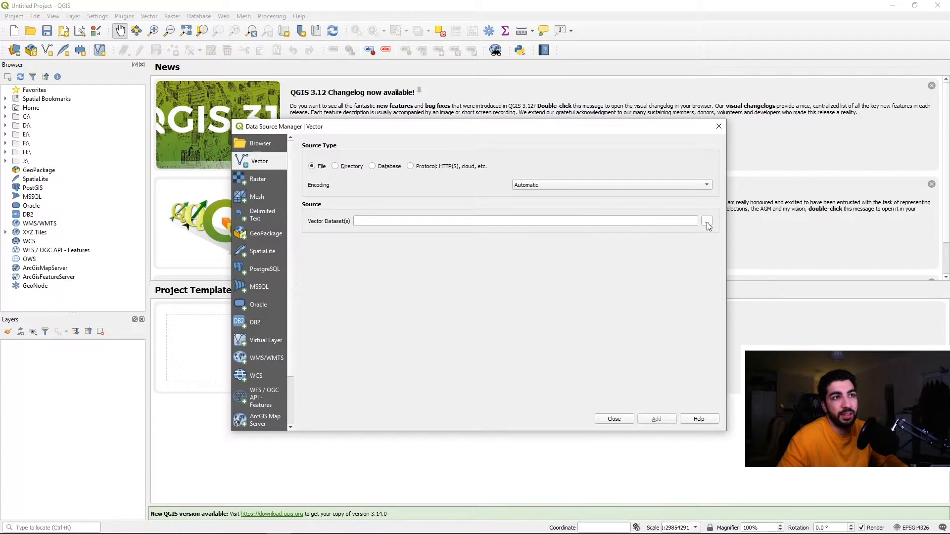
{"action": "left_click", "coordinate": [706, 221]}
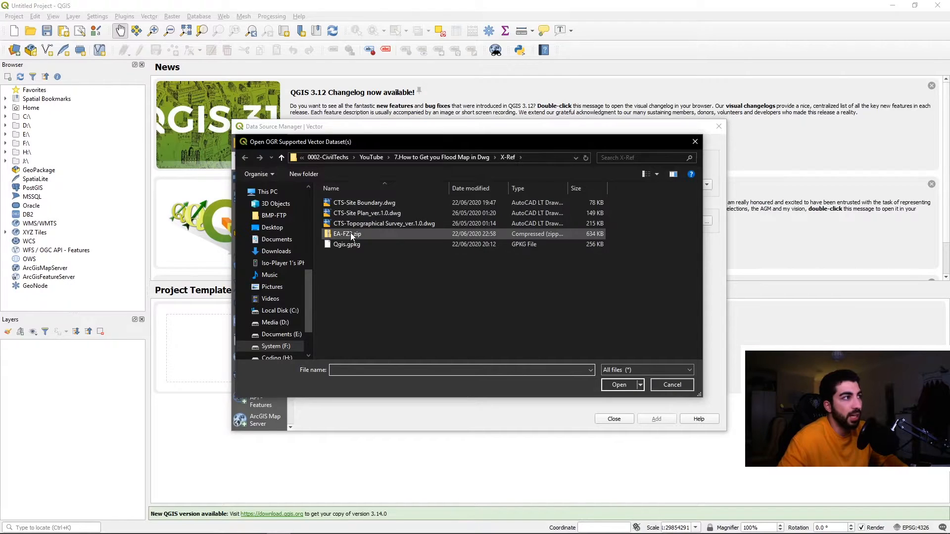
{"action": "left_click", "coordinate": [347, 234]}
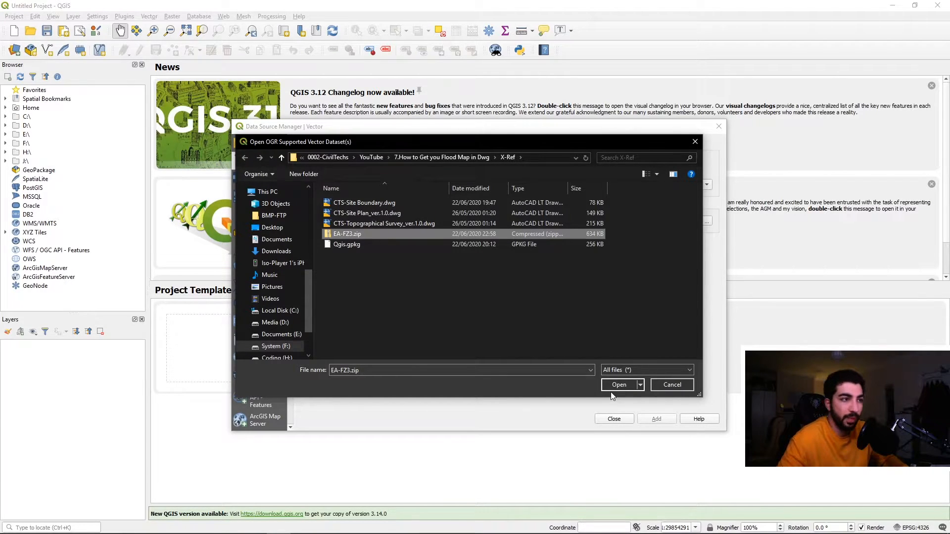
{"action": "left_click", "coordinate": [618, 385]}
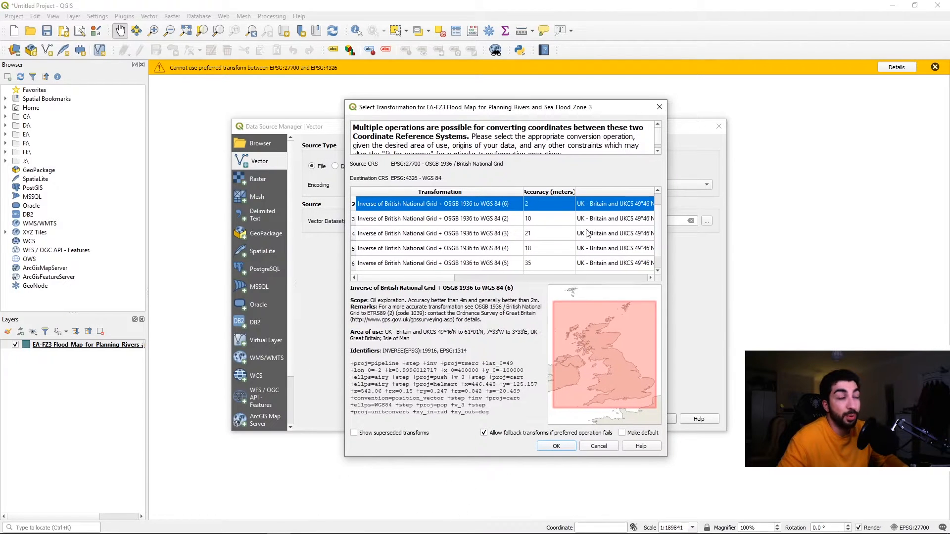
{"action": "mouse_move", "coordinate": [433, 259]}
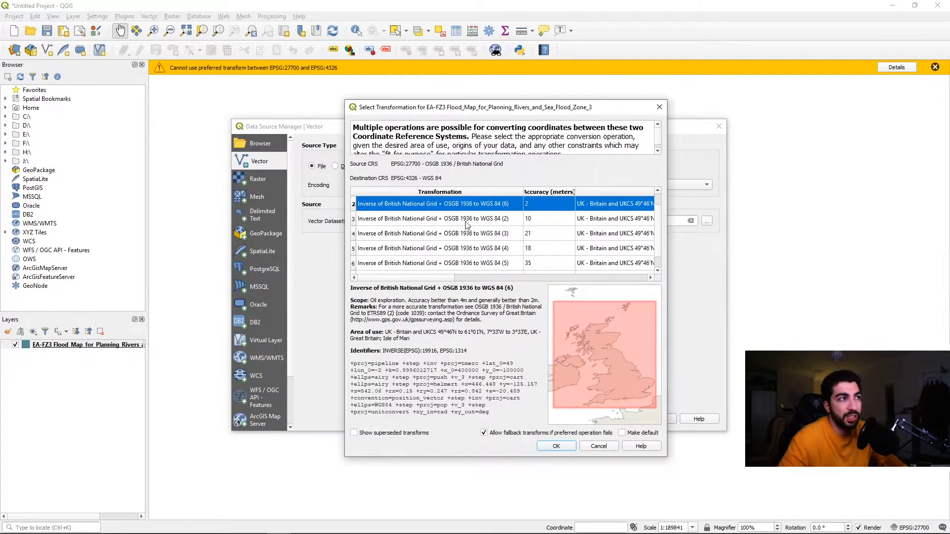
{"action": "left_click", "coordinate": [556, 445]}
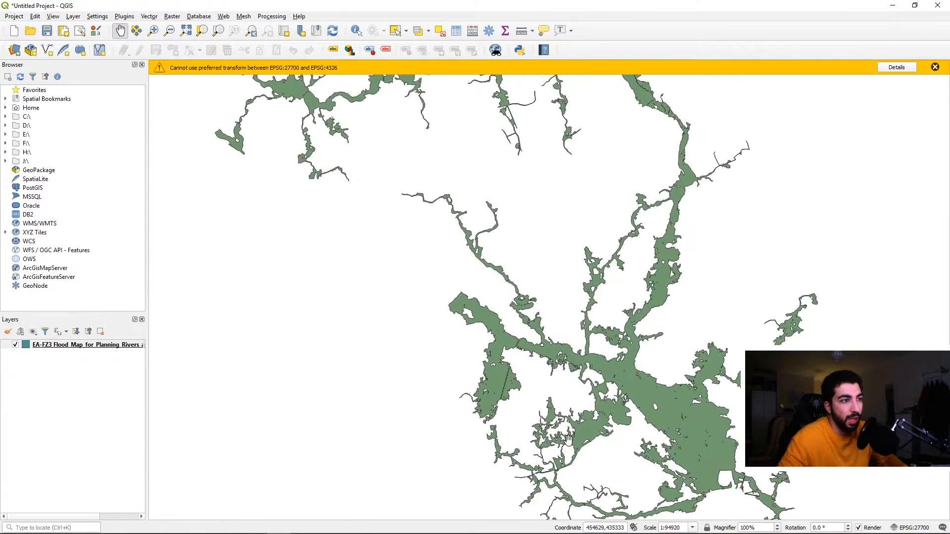
{"action": "left_click_drag", "start_coordinate": [567, 436], "coordinate": [527, 364]}
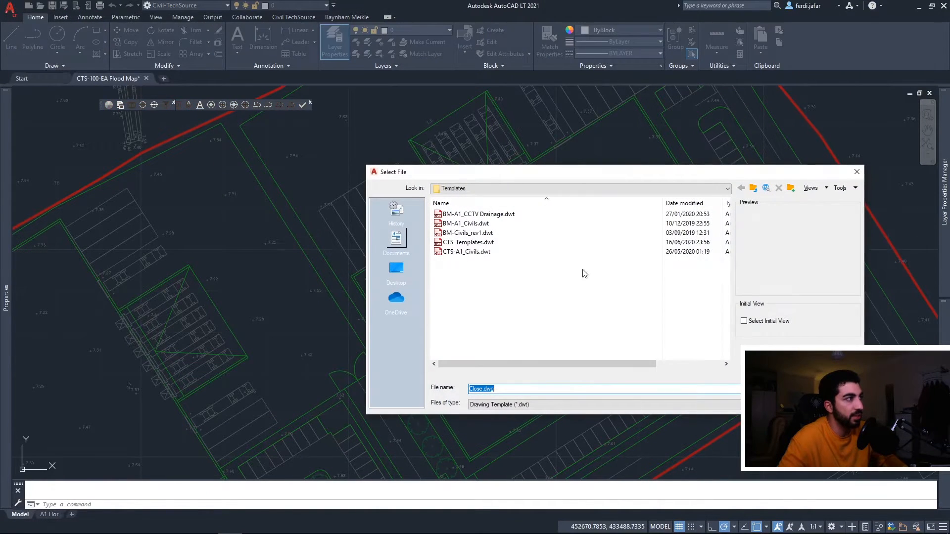
- Show Drawing (*.dwg) files in the Select File dialog and reach the X-Ref folder
{"action": "left_click", "coordinate": [396, 270]}
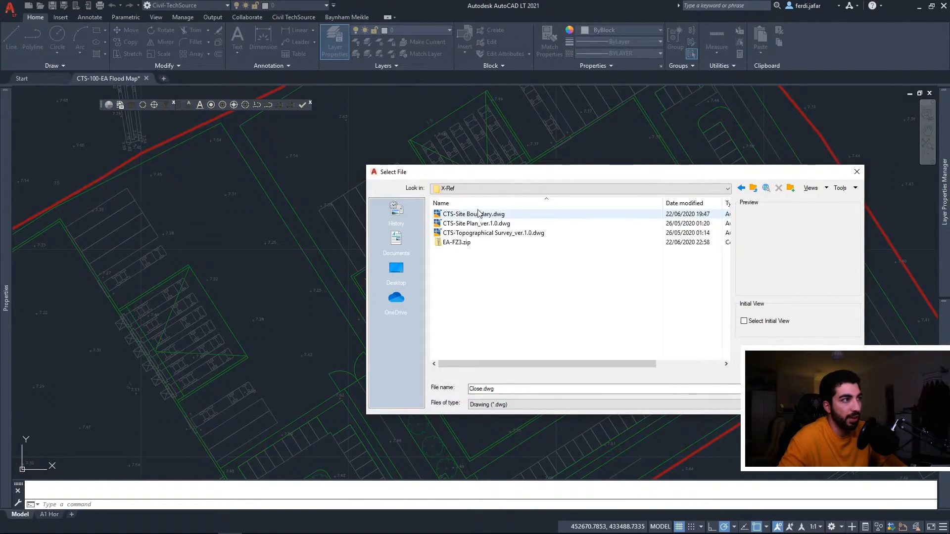
{"action": "left_click", "coordinate": [474, 213]}
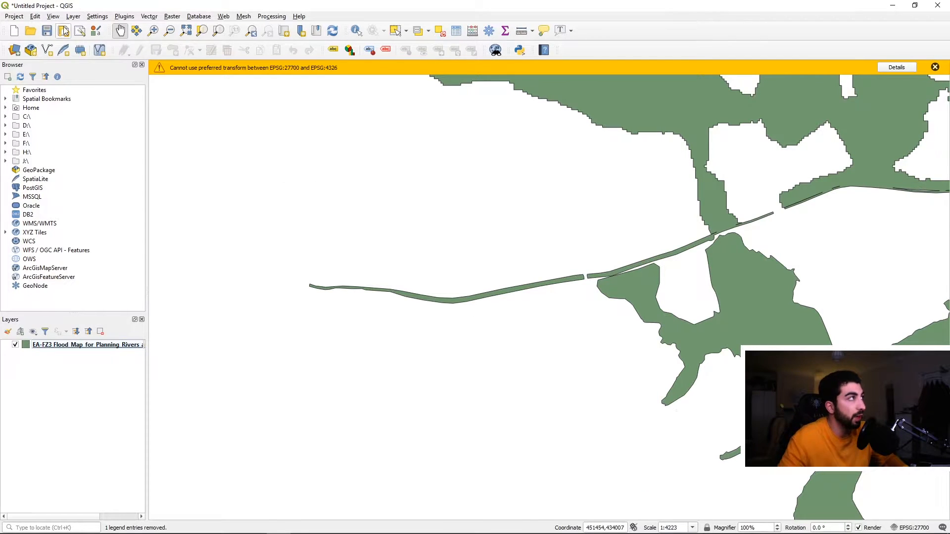
- Import CTS-Site Boundary.dwg into Qgis.gpkg as a layer group named Site Boundary
{"action": "left_click", "coordinate": [14, 16]}
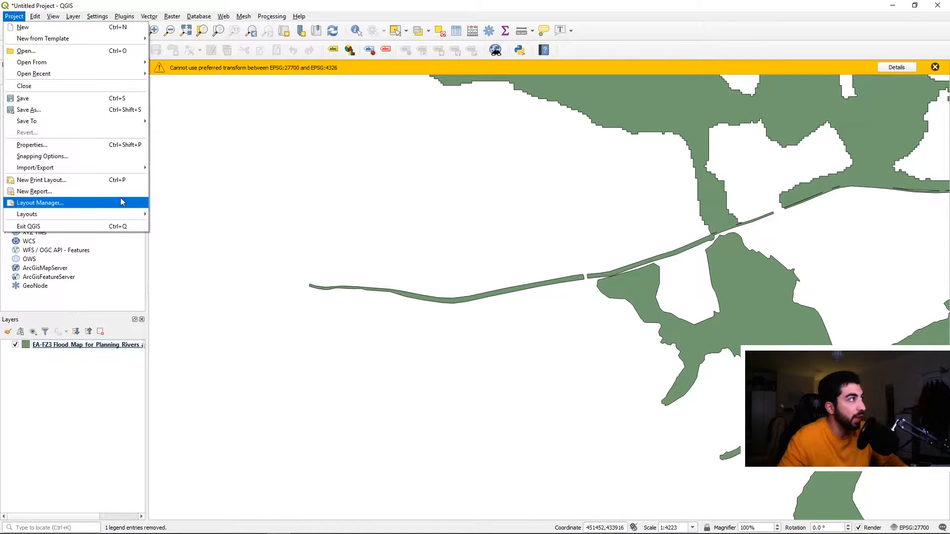
{"action": "mouse_move", "coordinate": [35, 167]}
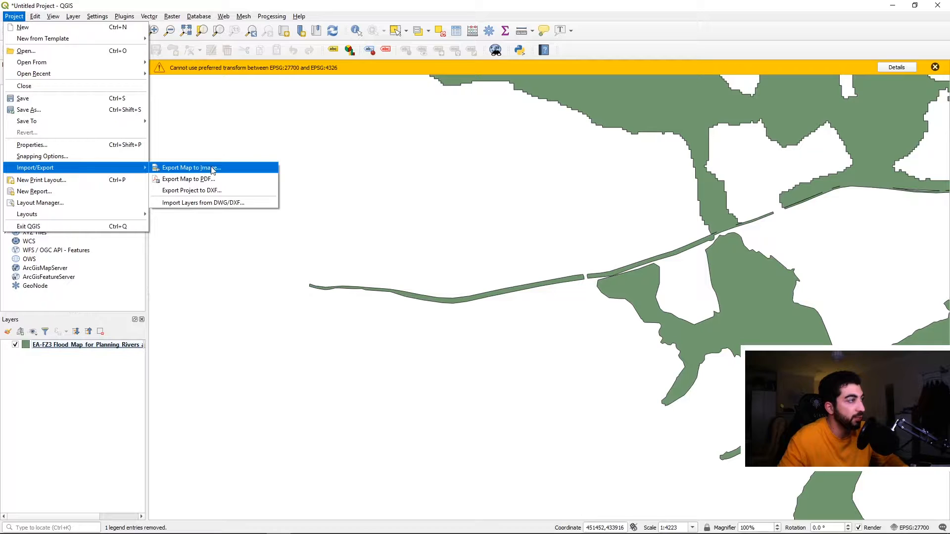
{"action": "mouse_move", "coordinate": [215, 203]}
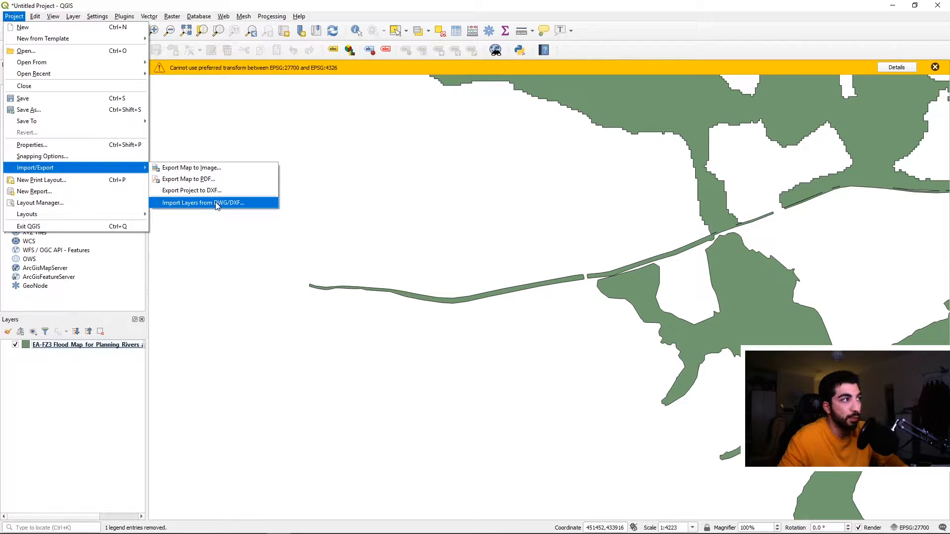
{"action": "left_click", "coordinate": [203, 202]}
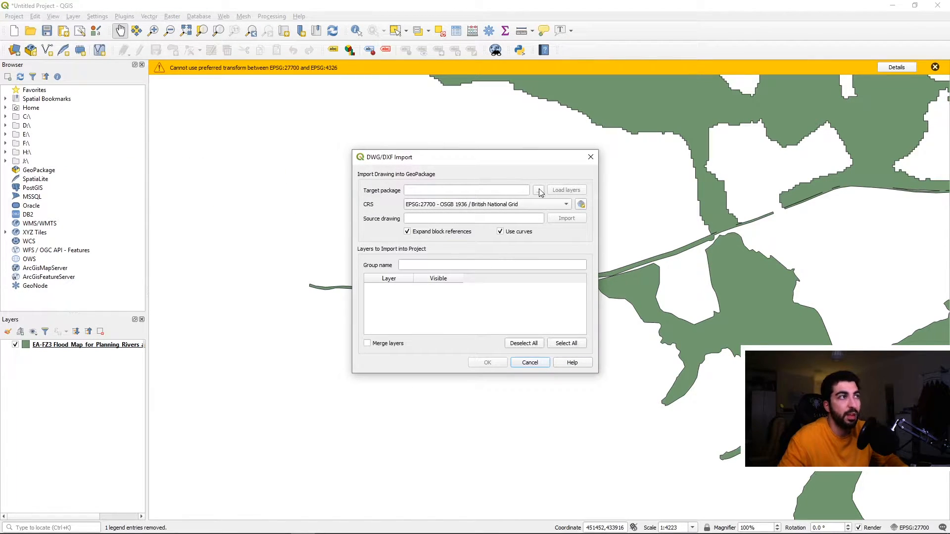
{"action": "left_click", "coordinate": [539, 190]}
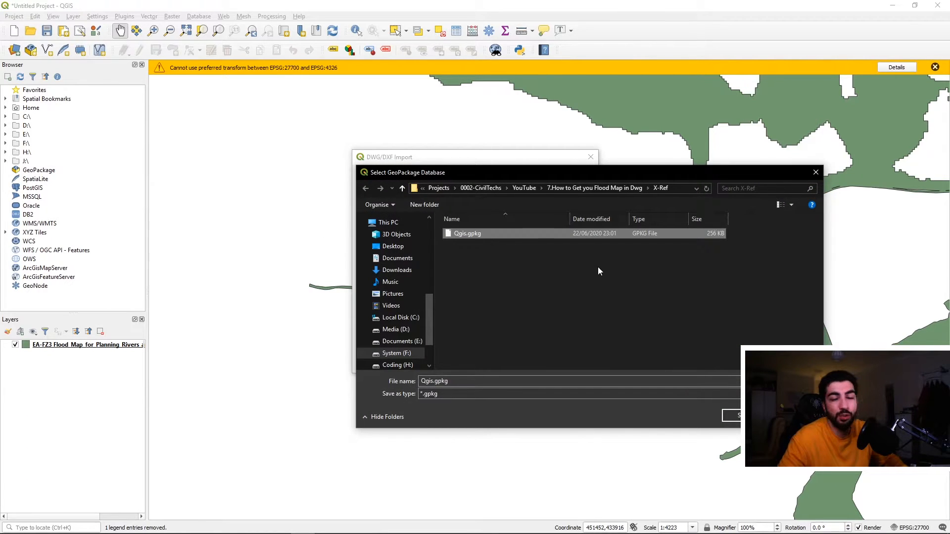
{"action": "left_click", "coordinate": [736, 416]}
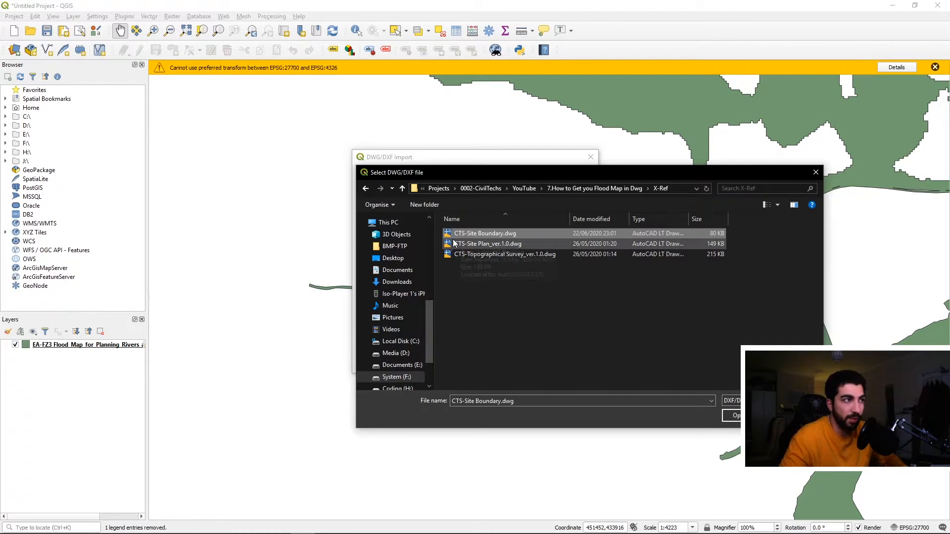
{"action": "left_click", "coordinate": [734, 415]}
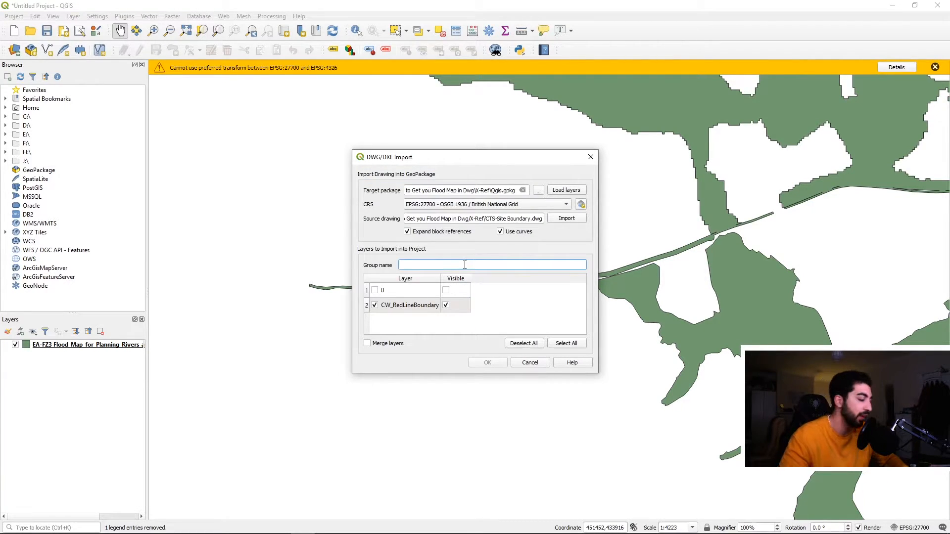
{"action": "type", "text": "Site Boud"}
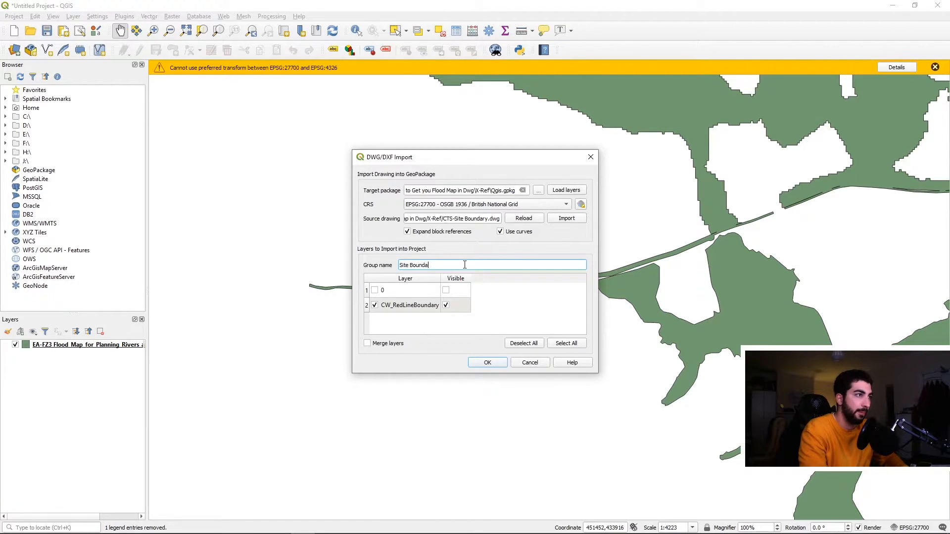
{"action": "left_click", "coordinate": [487, 362]}
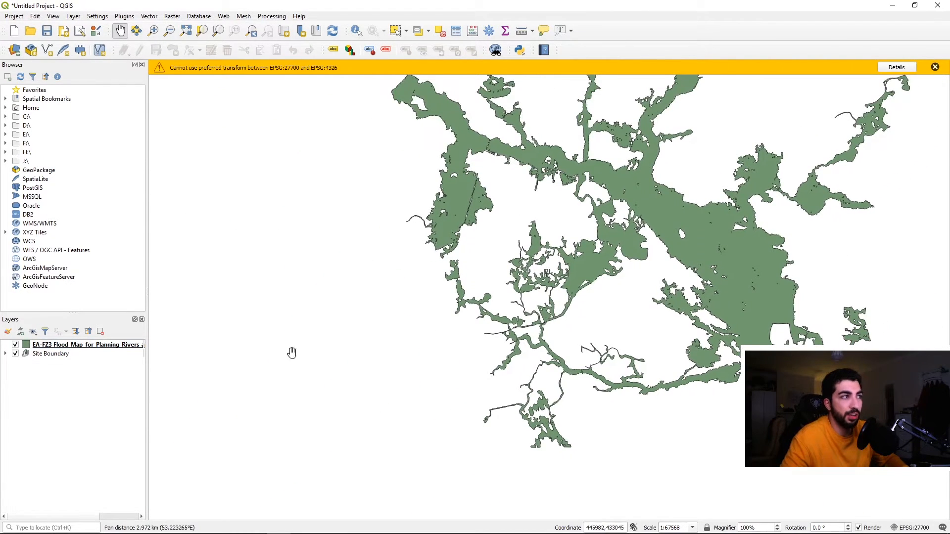
- Hide the flood layer, zoom to the Site Boundary extent, then show the flood layer again
{"action": "left_click", "coordinate": [15, 345]}
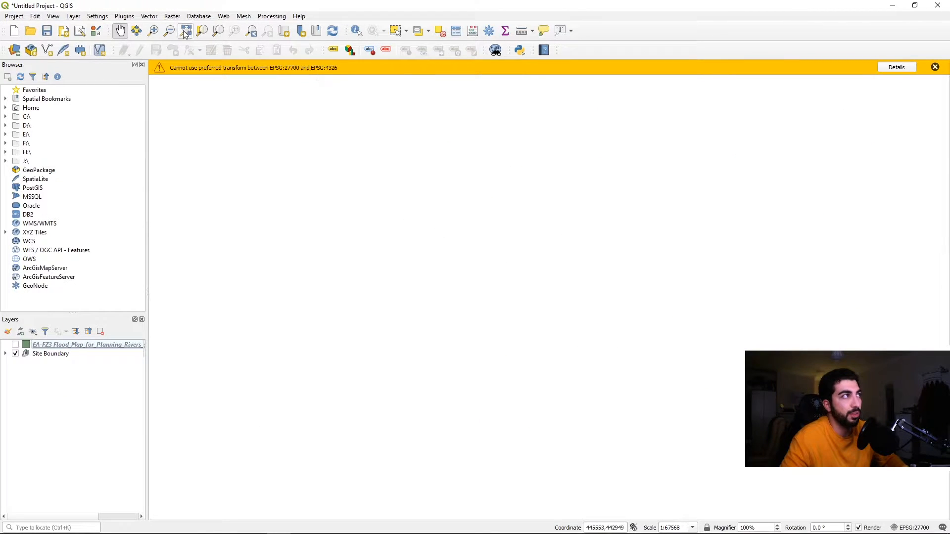
{"action": "left_click", "coordinate": [186, 30]}
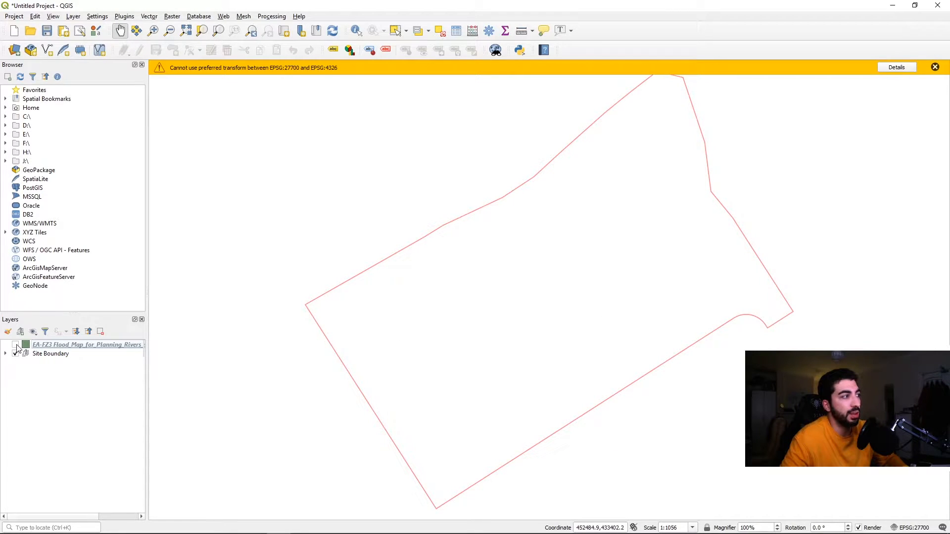
{"action": "left_click", "coordinate": [15, 344]}
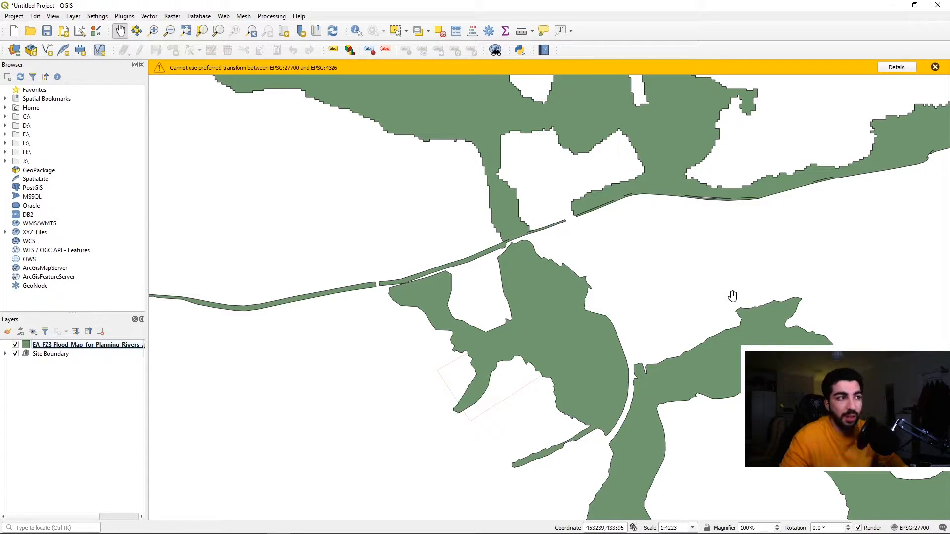
{"action": "mouse_move", "coordinate": [49, 45]}
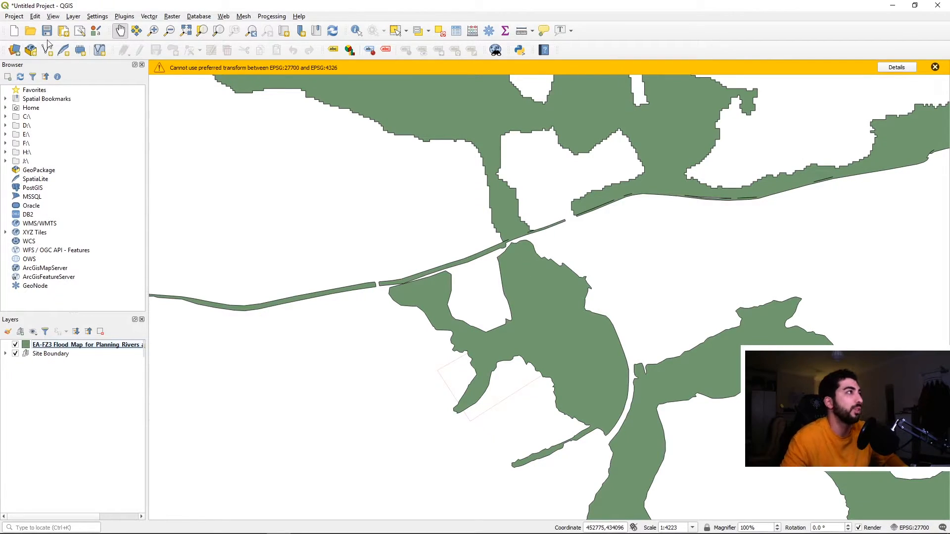
- Start a new shapefile layer saved as Outline.shp in the X-Ref folder
{"action": "left_click", "coordinate": [73, 16]}
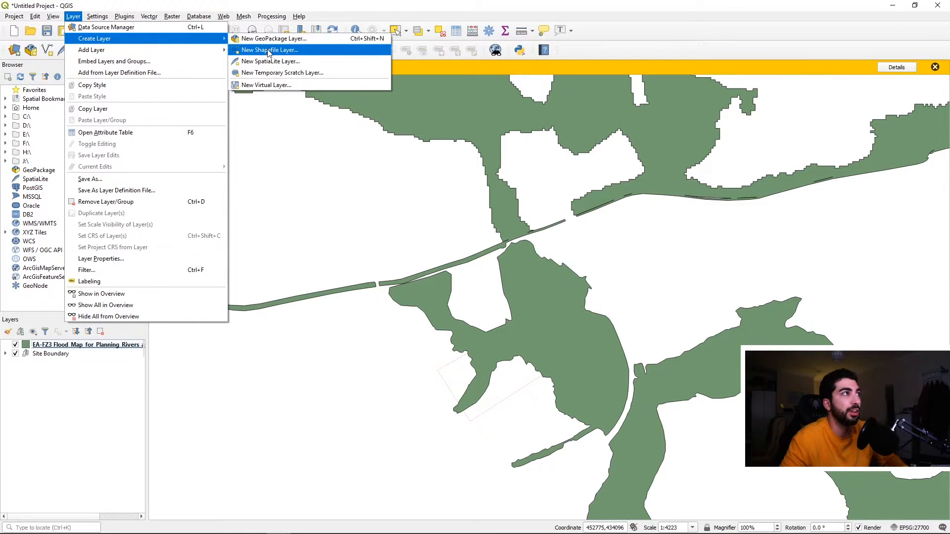
{"action": "left_click", "coordinate": [270, 49]}
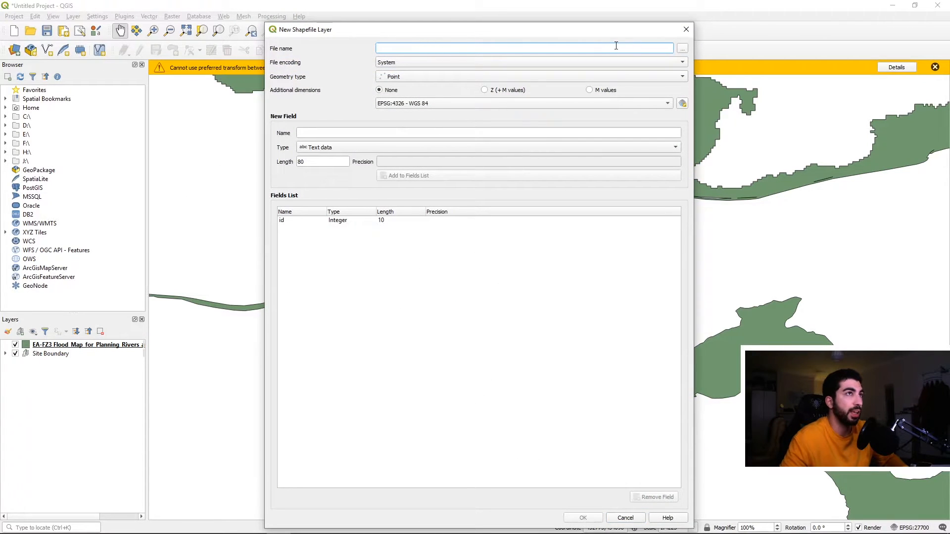
{"action": "left_click", "coordinate": [681, 48]}
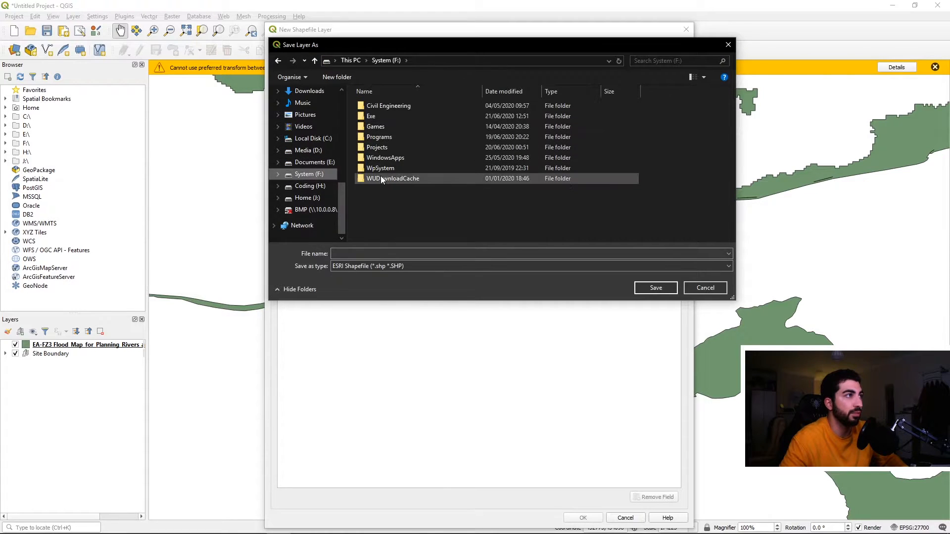
{"action": "double_click", "coordinate": [377, 147]}
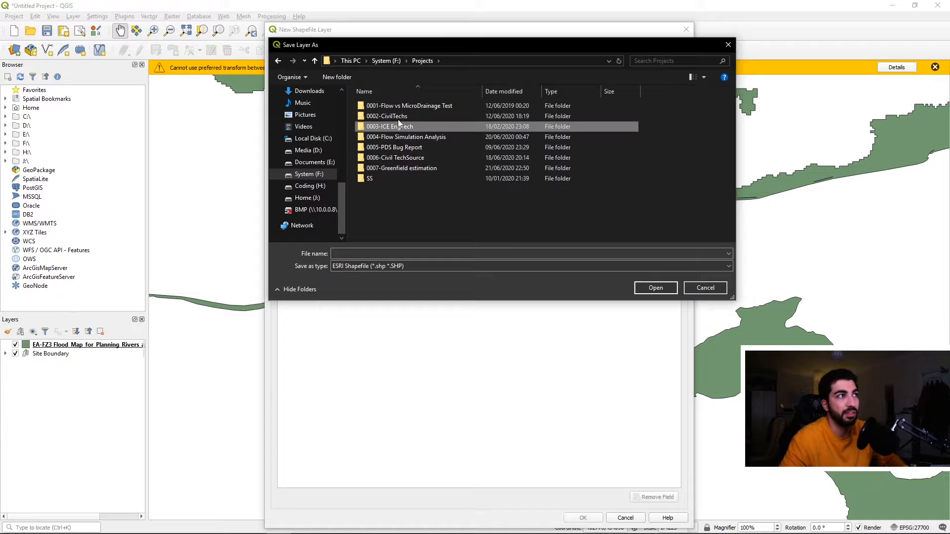
{"action": "double_click", "coordinate": [387, 115]}
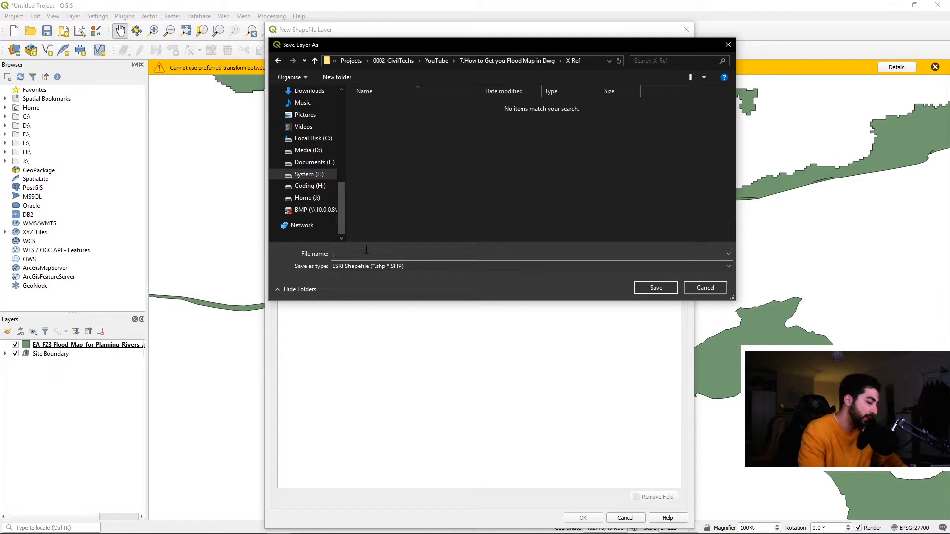
{"action": "type", "text": "Outlin"}
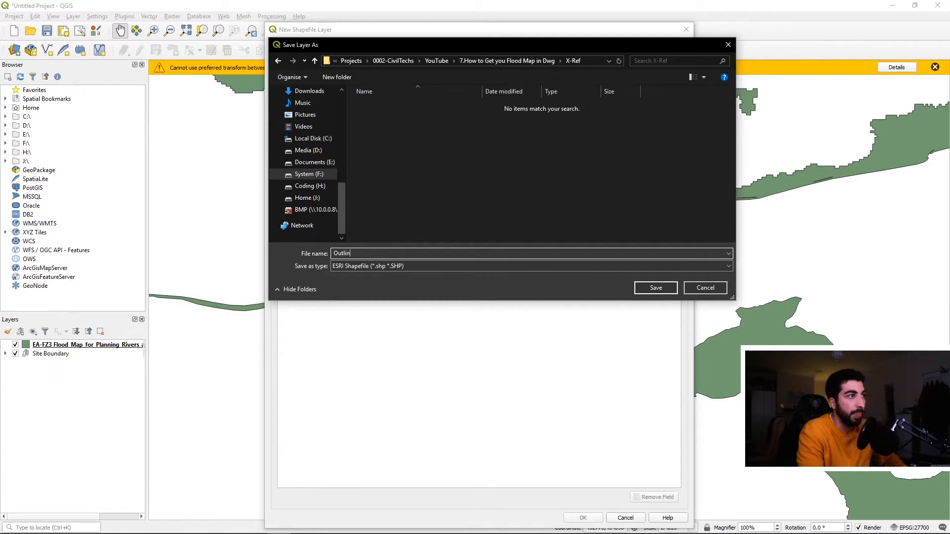
{"action": "left_click", "coordinate": [655, 288]}
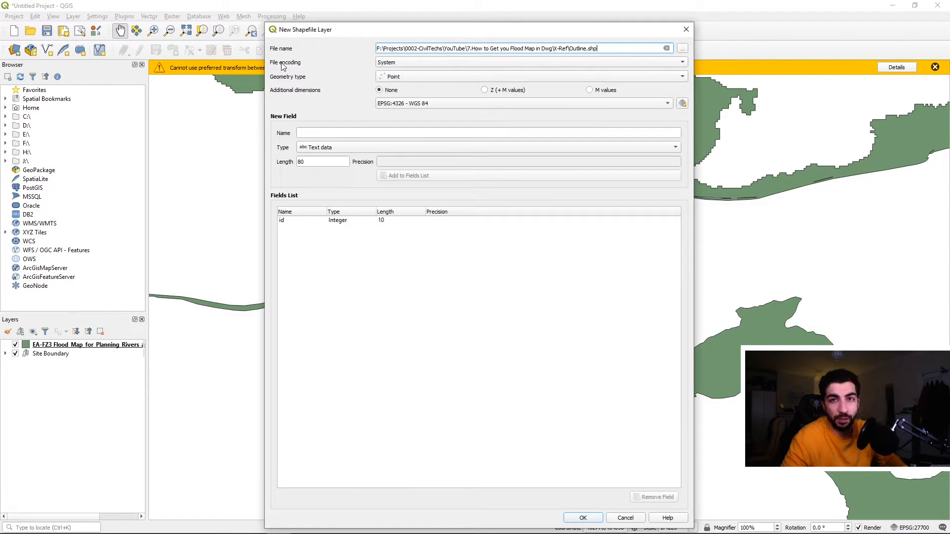
- Set the geometry to Polygon, add an 'Outl' attribute field, and create the layer
{"action": "left_click", "coordinate": [530, 76]}
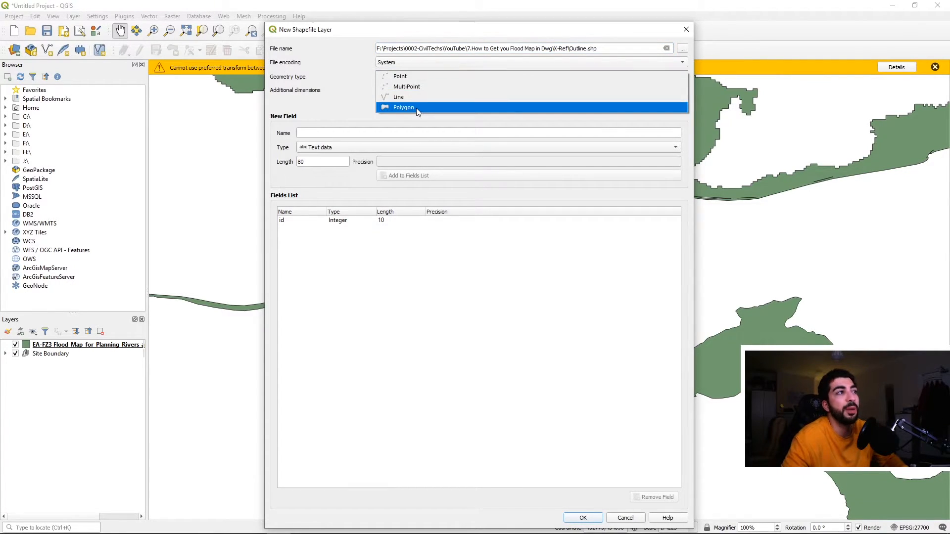
{"action": "left_click", "coordinate": [403, 108]}
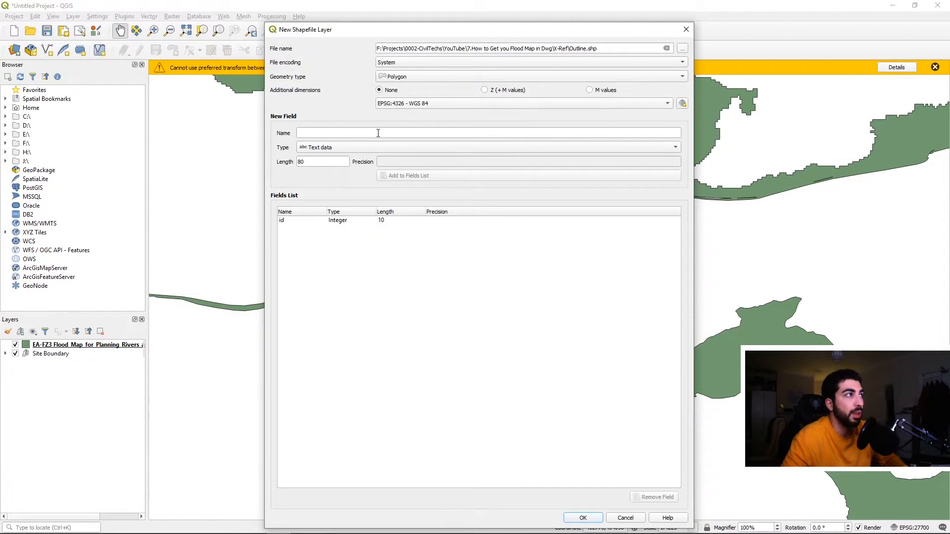
{"action": "type", "text": "Outline"}
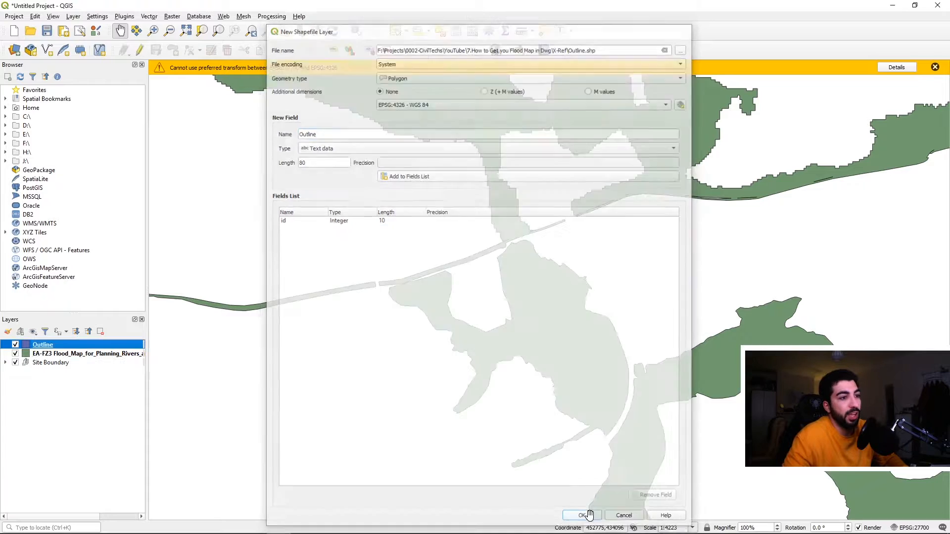
{"action": "left_click", "coordinate": [583, 515]}
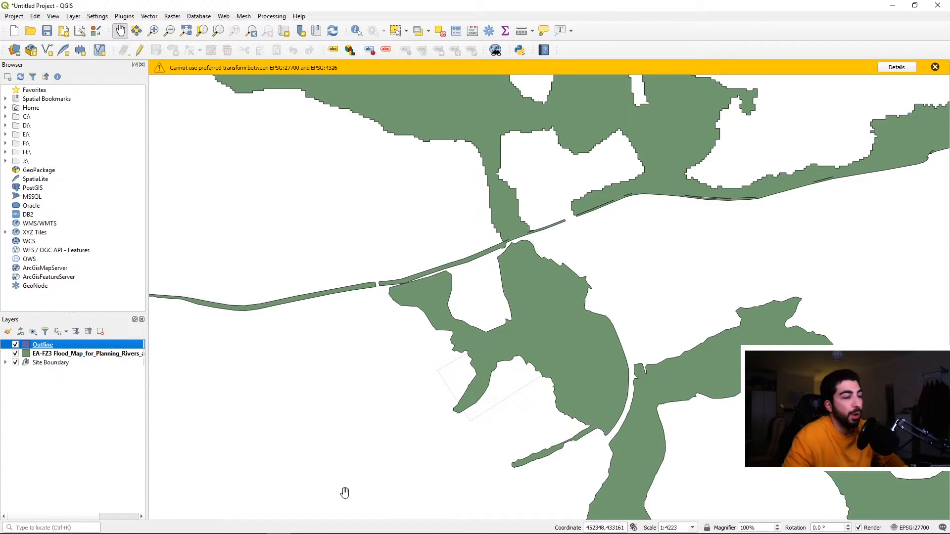
{"action": "mouse_move", "coordinate": [140, 50]}
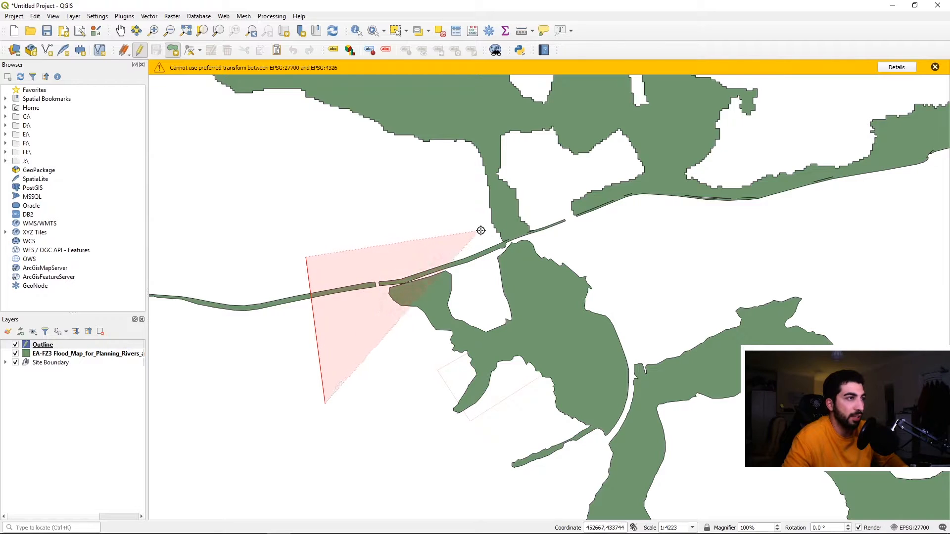
- Trace the Outline polygon from above the railway around the flood area, saving it with id 1
{"action": "left_click_drag", "start_coordinate": [480, 230], "coordinate": [586, 265]}
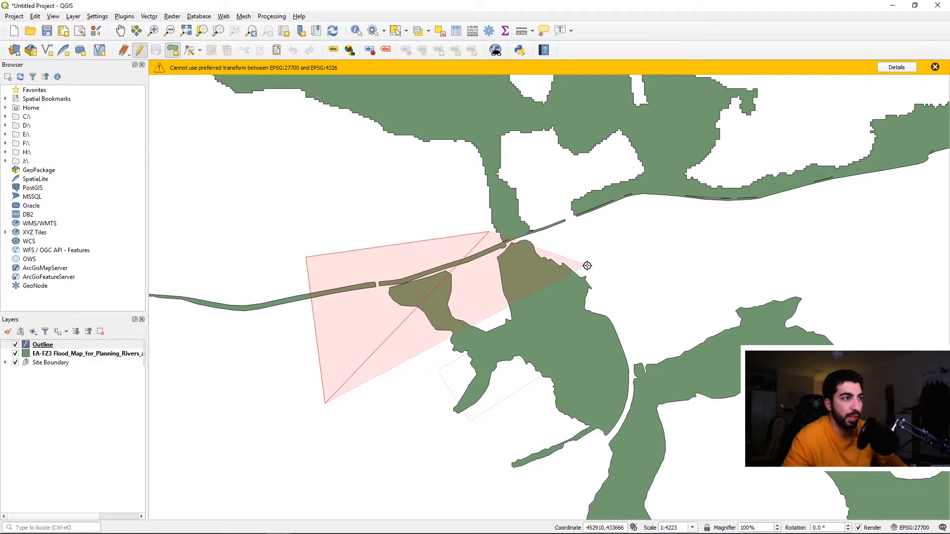
{"action": "left_click_drag", "start_coordinate": [586, 265], "coordinate": [632, 365]}
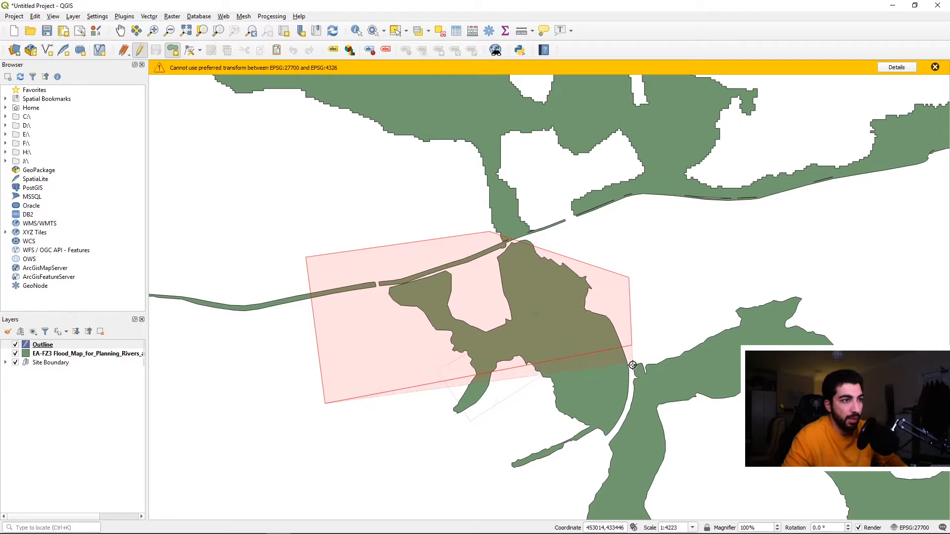
{"action": "left_click_drag", "start_coordinate": [632, 365], "coordinate": [627, 413]}
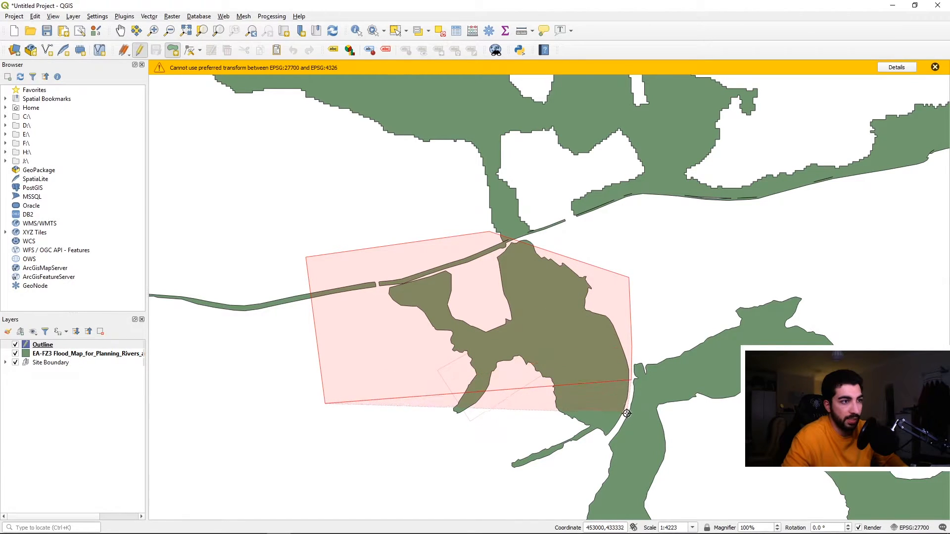
{"action": "left_click_drag", "start_coordinate": [627, 414], "coordinate": [606, 445]}
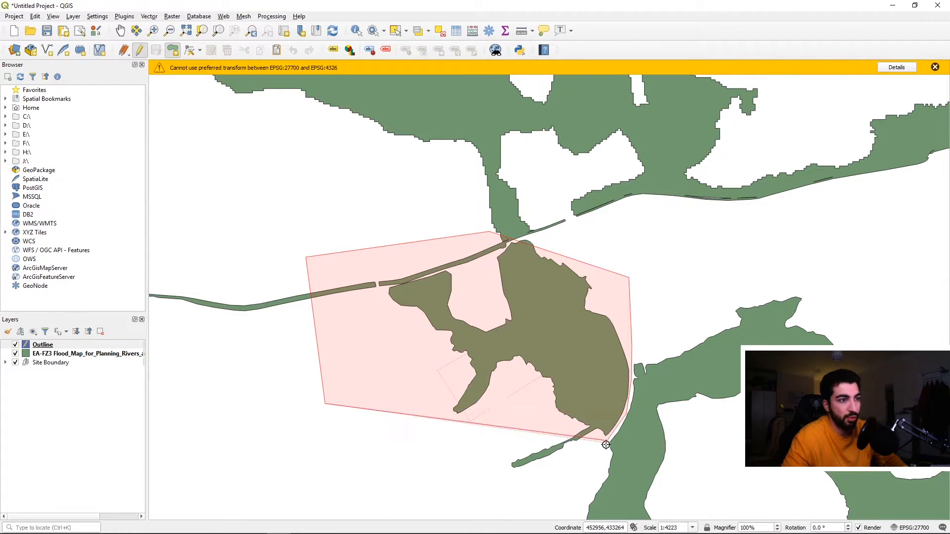
{"action": "left_click_drag", "start_coordinate": [606, 445], "coordinate": [343, 462]}
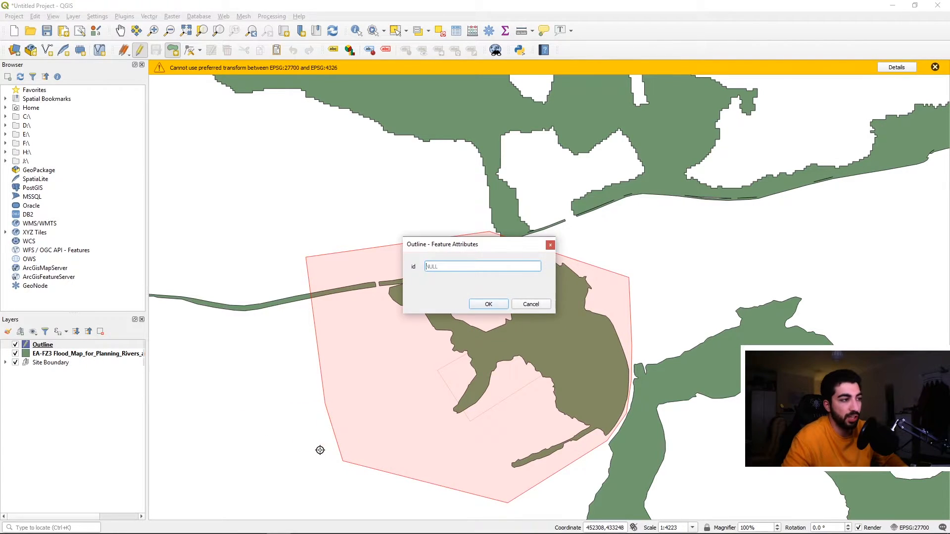
{"action": "type", "text": "1"}
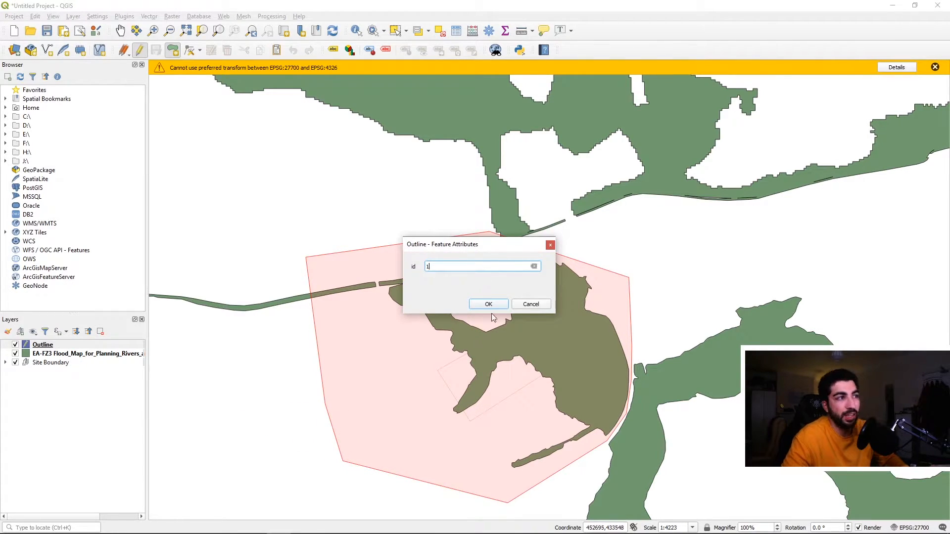
{"action": "left_click", "coordinate": [488, 304]}
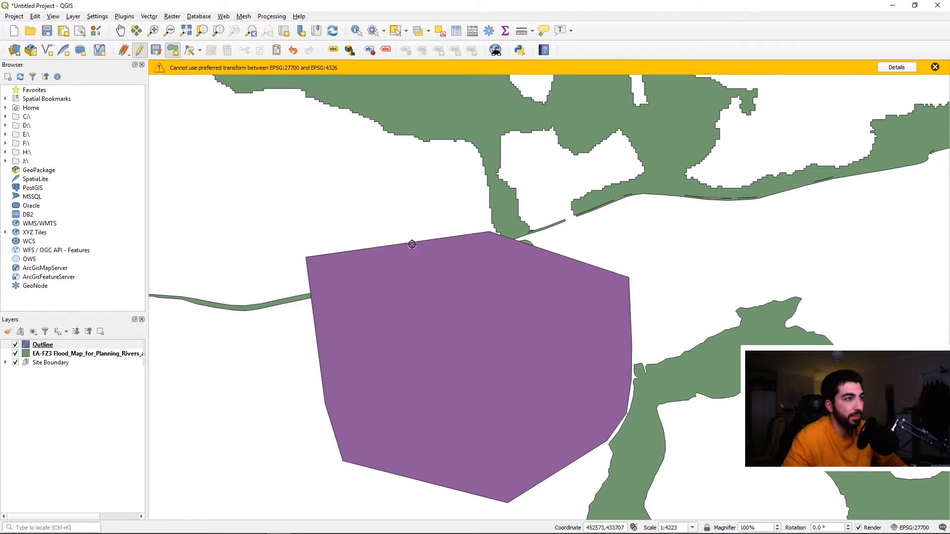
{"action": "mouse_move", "coordinate": [239, 245]}
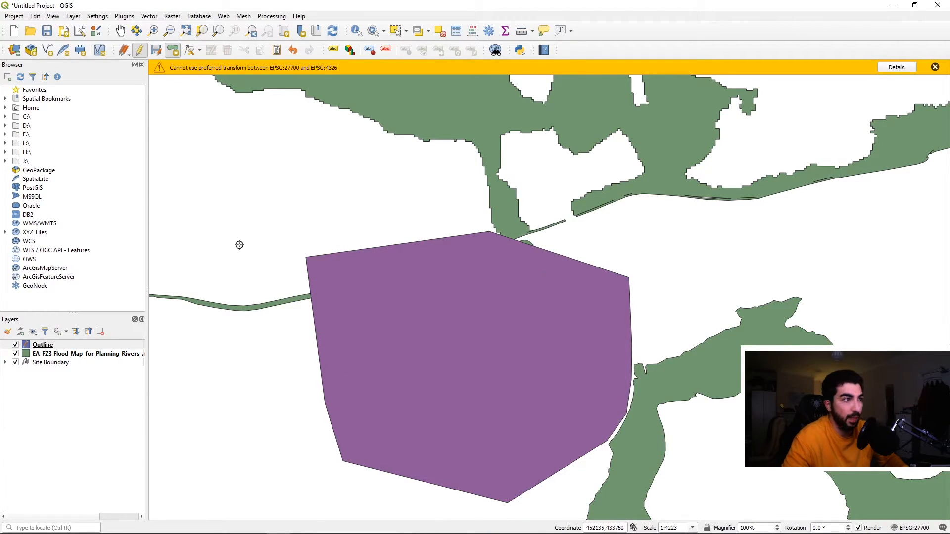
{"action": "scroll", "scroll_direction": "down", "scroll_amount": 3}
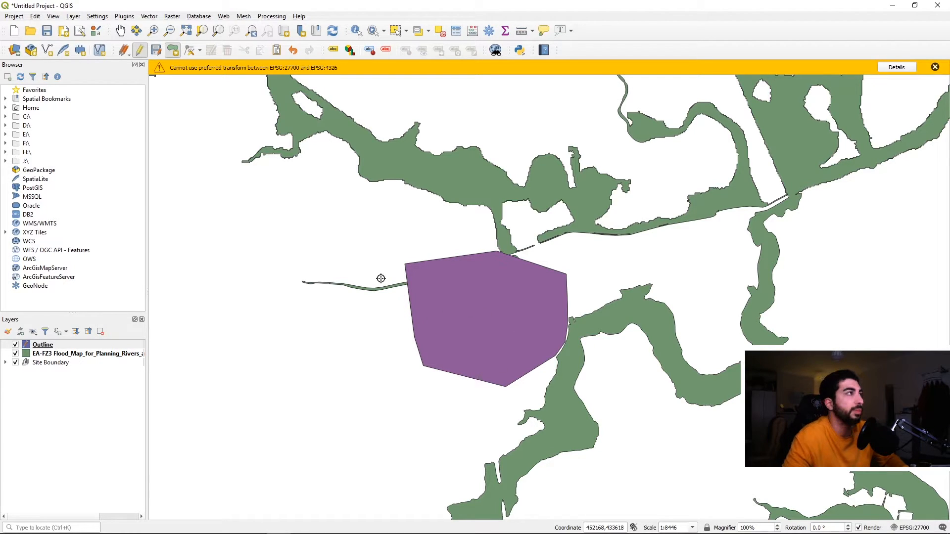
{"action": "left_click", "coordinate": [125, 17]}
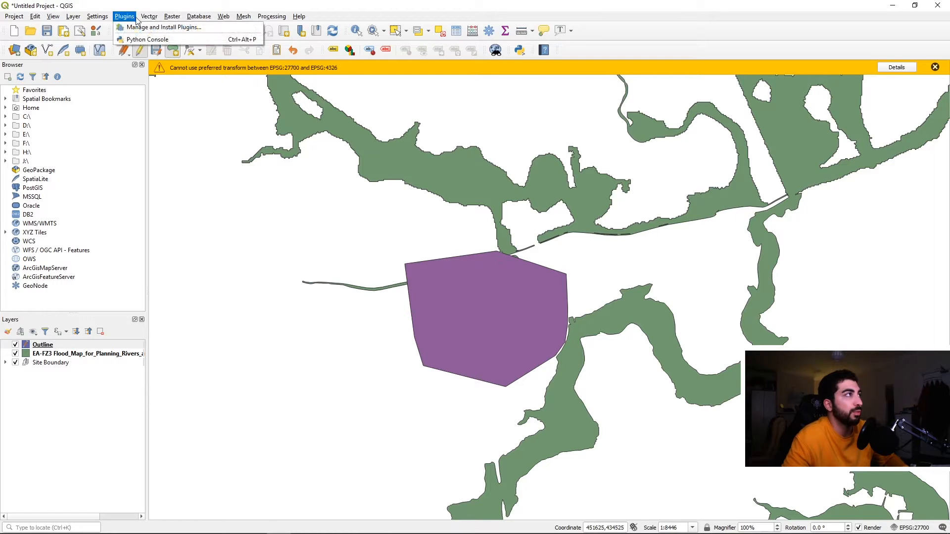
{"action": "mouse_move", "coordinate": [149, 16]}
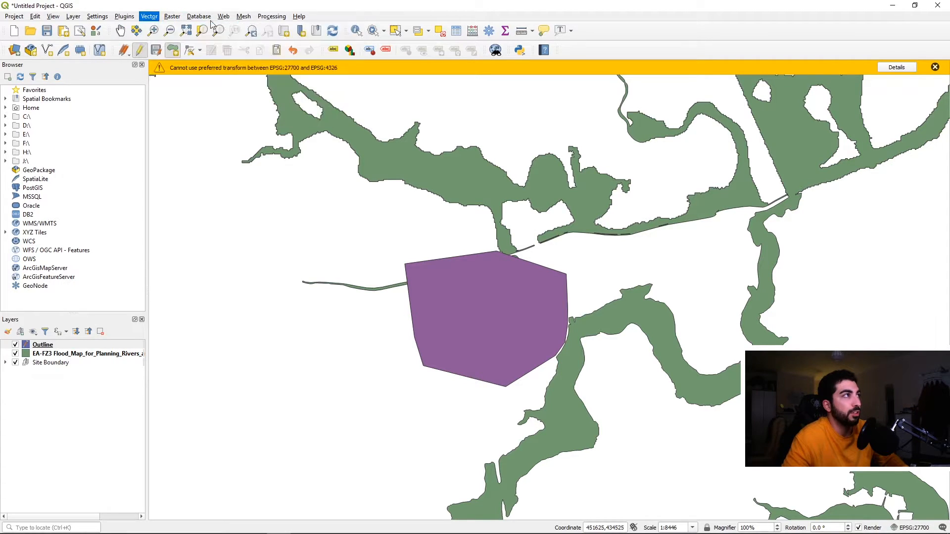
- Clip the flood zone to the Outline, using the EA-FZ3 layer as overlay
{"action": "left_click", "coordinate": [149, 16]}
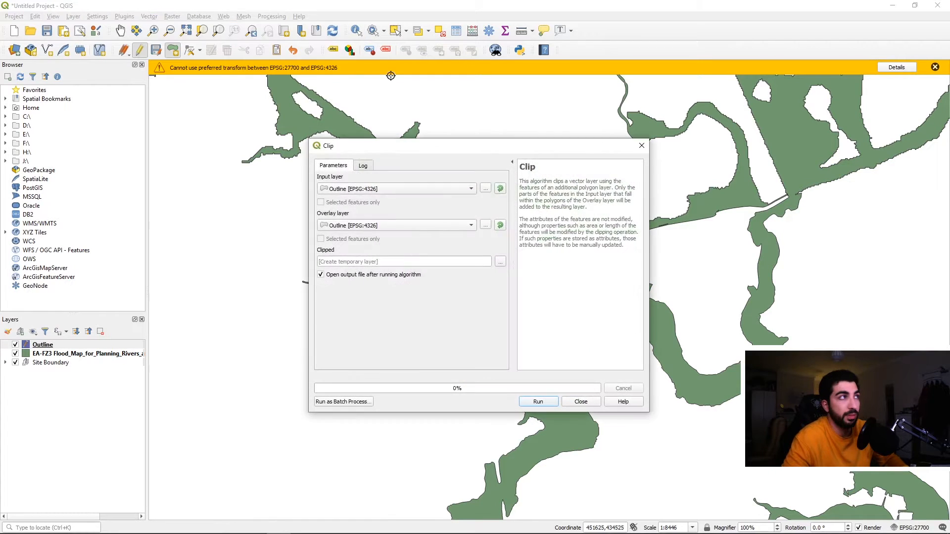
{"action": "mouse_move", "coordinate": [388, 188]}
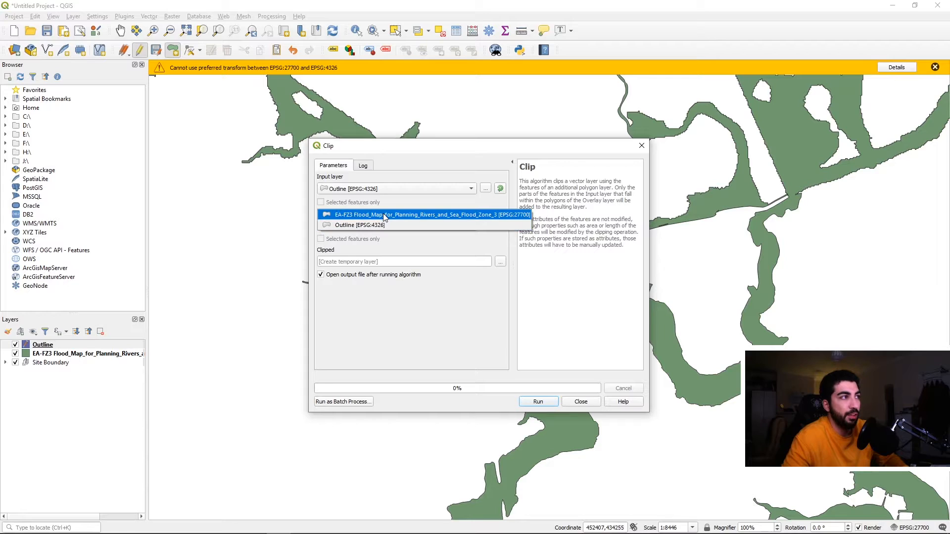
{"action": "left_click", "coordinate": [431, 215]}
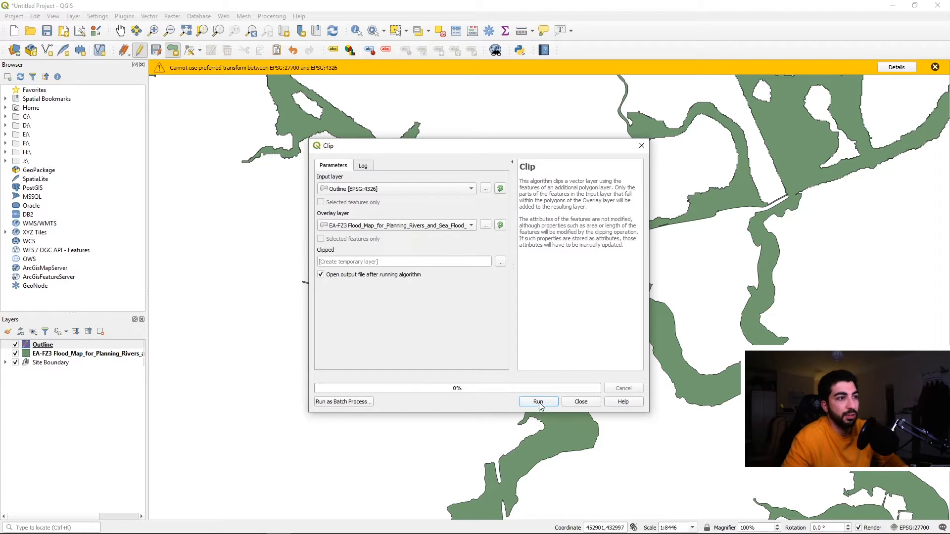
{"action": "left_click", "coordinate": [537, 402]}
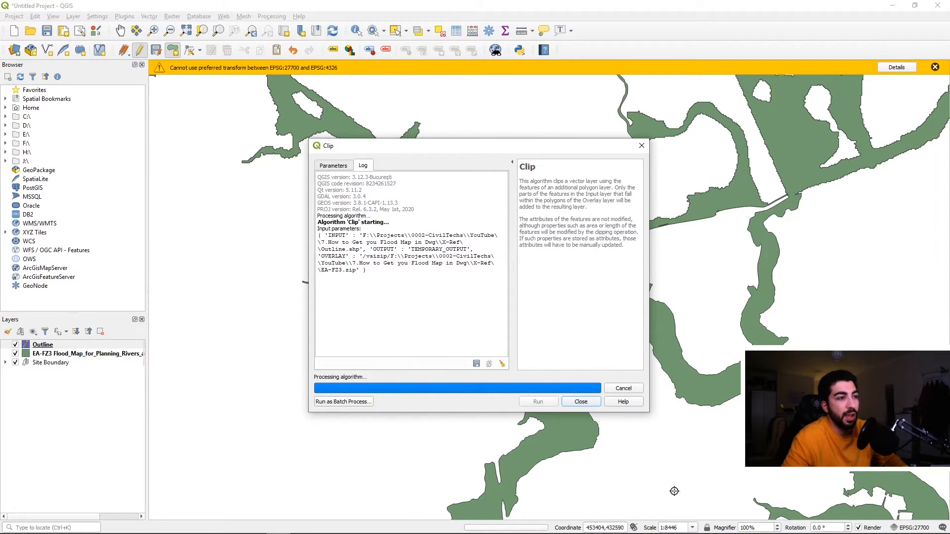
{"action": "left_click", "coordinate": [537, 402]}
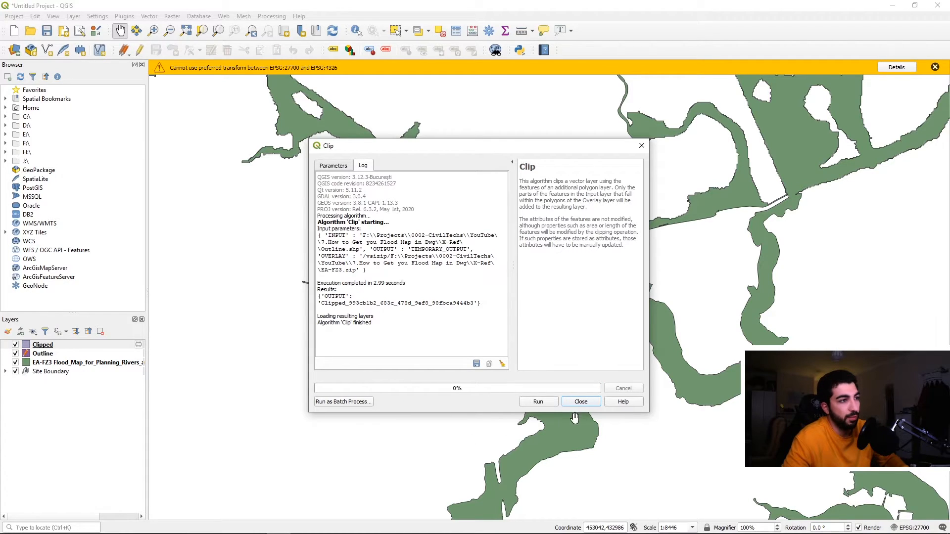
- Hide the Outline and full flood map layers, leaving only the Clipped layer
{"action": "left_click", "coordinate": [579, 401]}
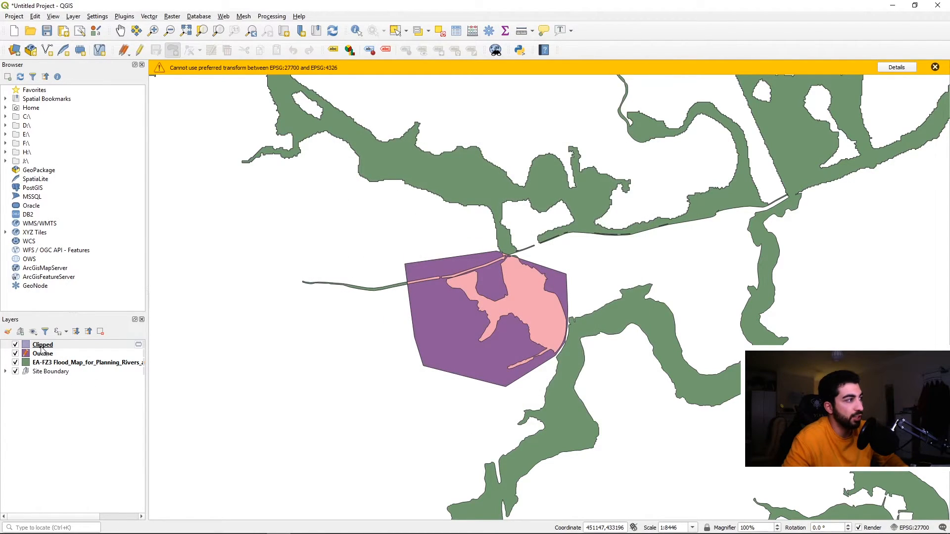
{"action": "left_click", "coordinate": [42, 344]}
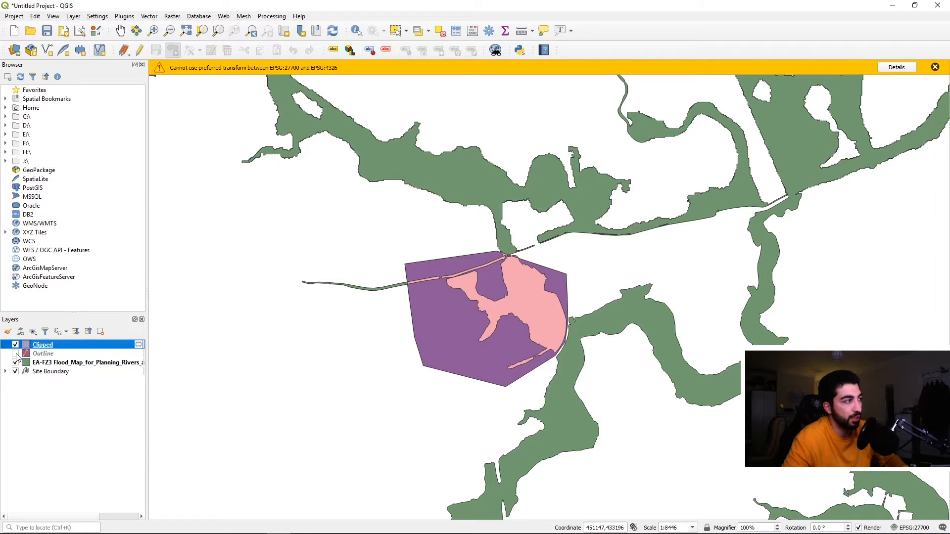
{"action": "left_click", "coordinate": [16, 362]}
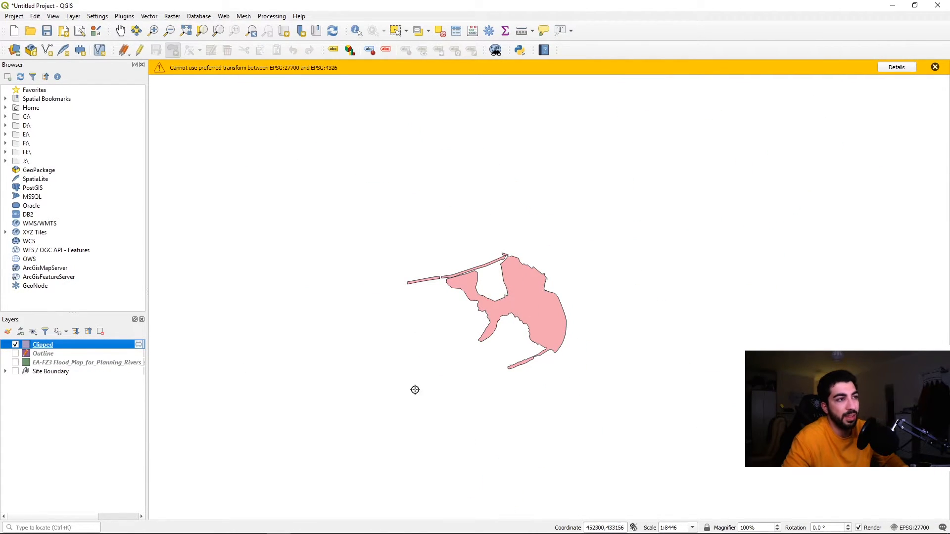
{"action": "mouse_move", "coordinate": [450, 316]}
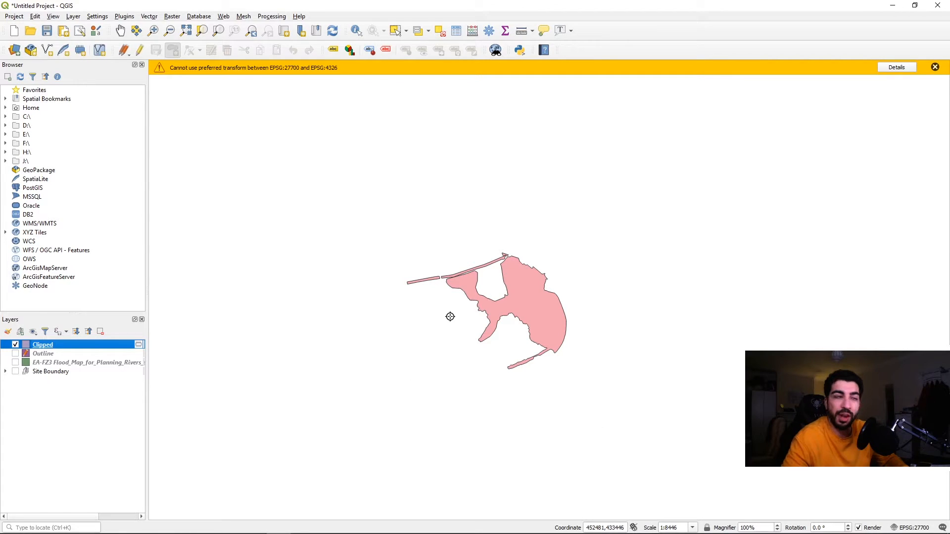
{"action": "mouse_move", "coordinate": [64, 345]}
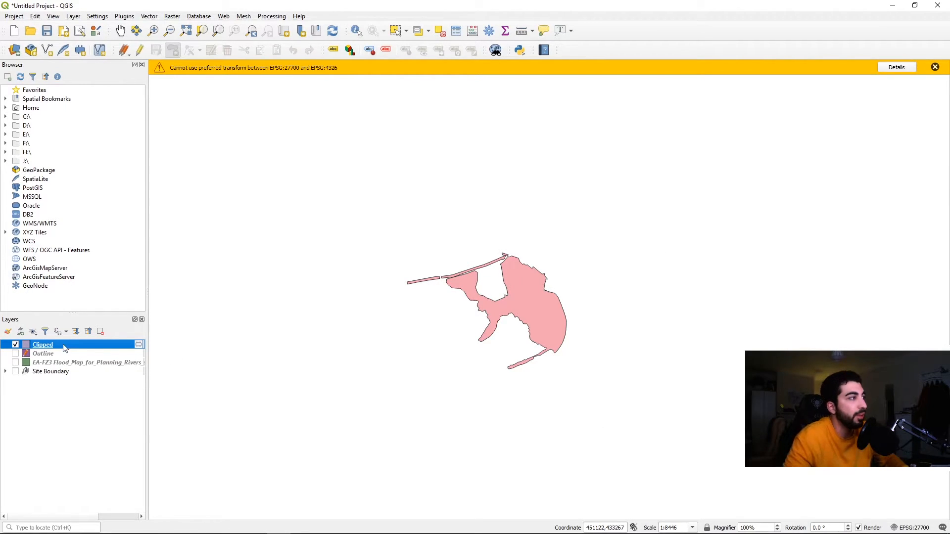
{"action": "mouse_move", "coordinate": [44, 353]}
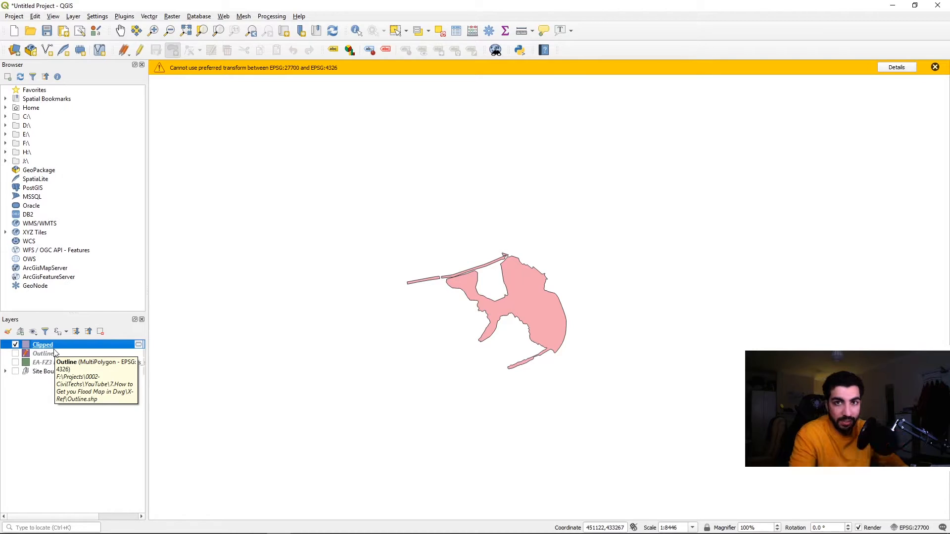
- Save the Clipped layer to X-Ref as 'EA-Flood Zone 3.dxf' in EPSG:27700 British National Grid
{"action": "right_click", "coordinate": [42, 344]}
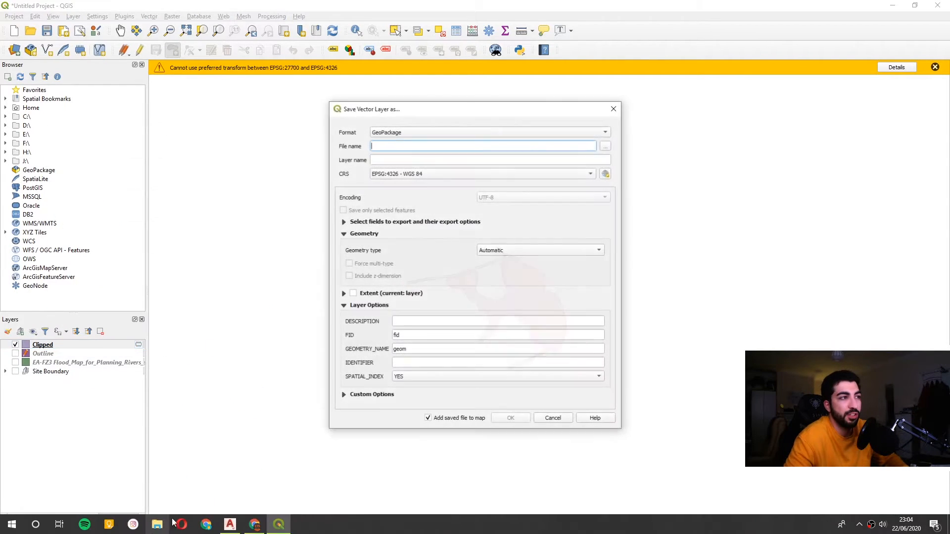
{"action": "left_click", "coordinate": [487, 132]}
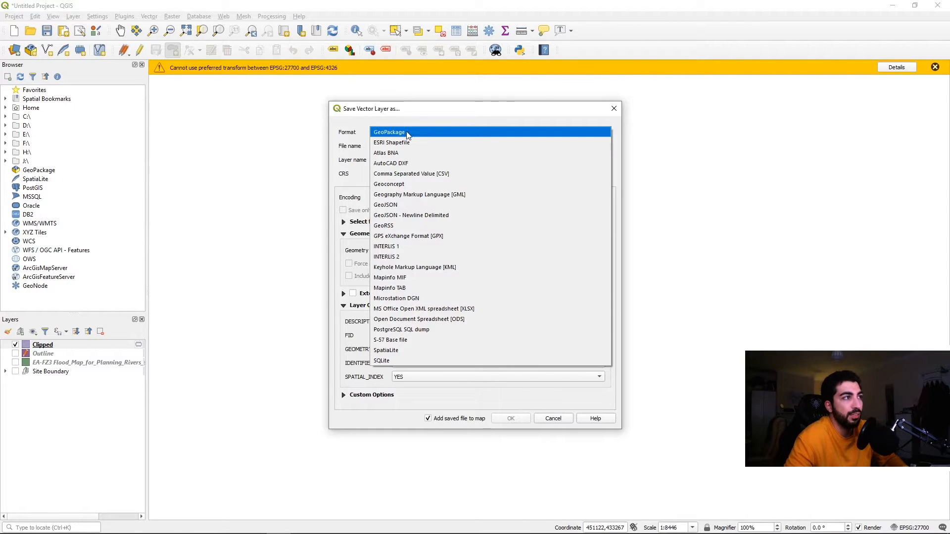
{"action": "left_click", "coordinate": [391, 163]}
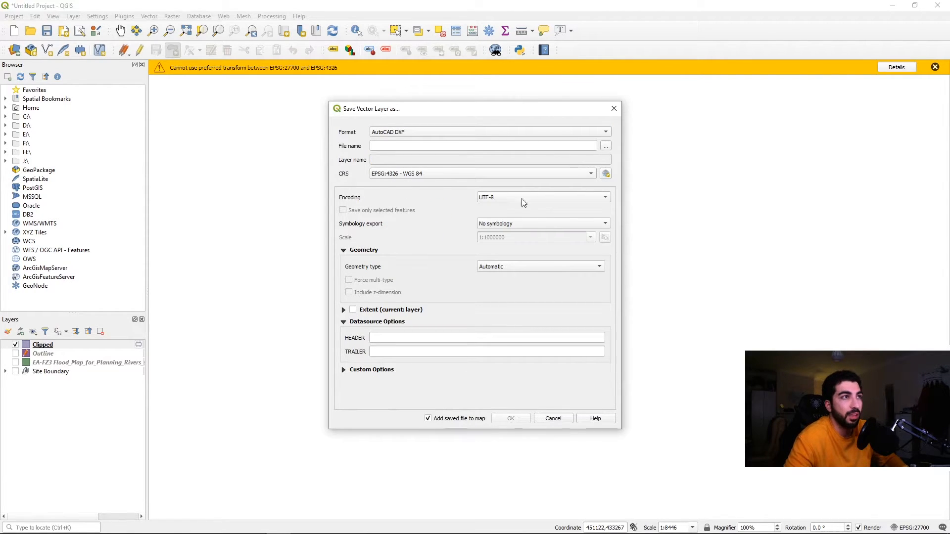
{"action": "left_click", "coordinate": [605, 146]}
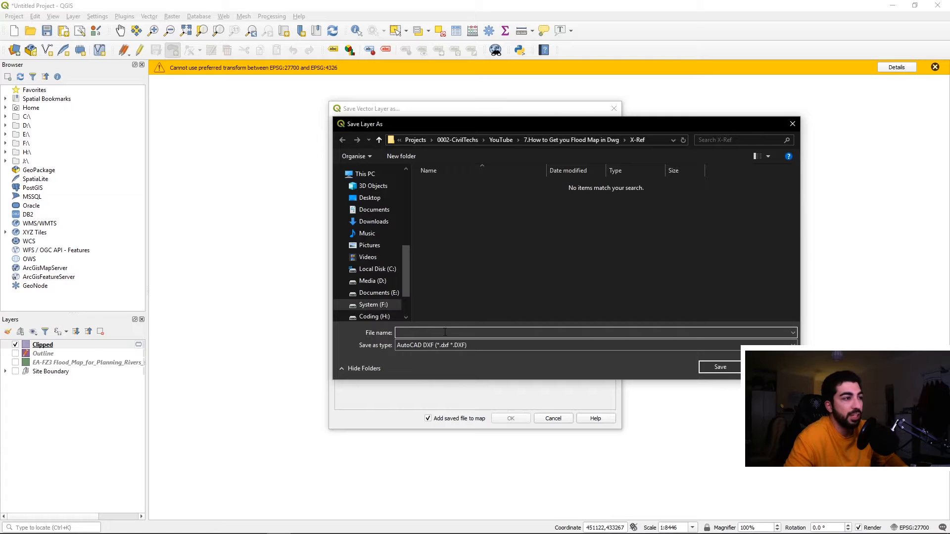
{"action": "type", "text": "EA-Flood Zone 3.dxf"}
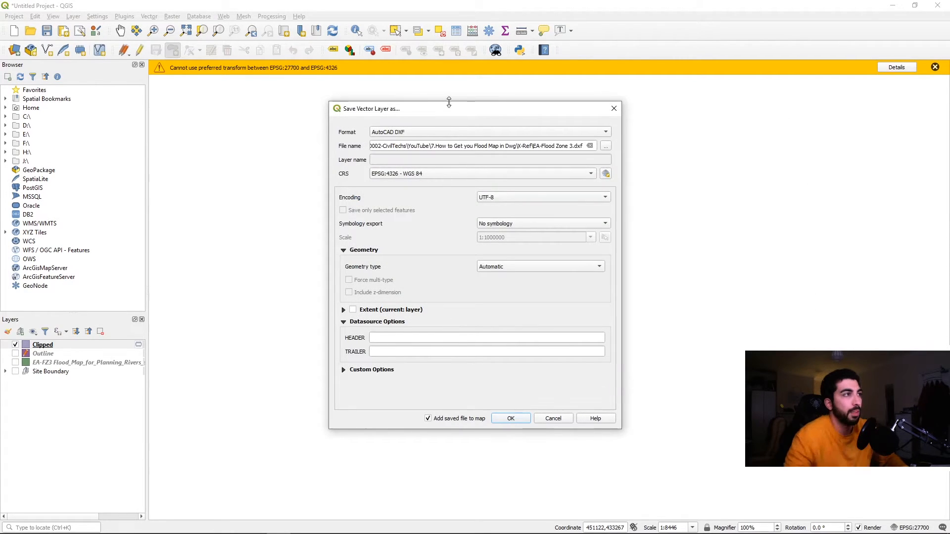
{"action": "left_click", "coordinate": [481, 174]}
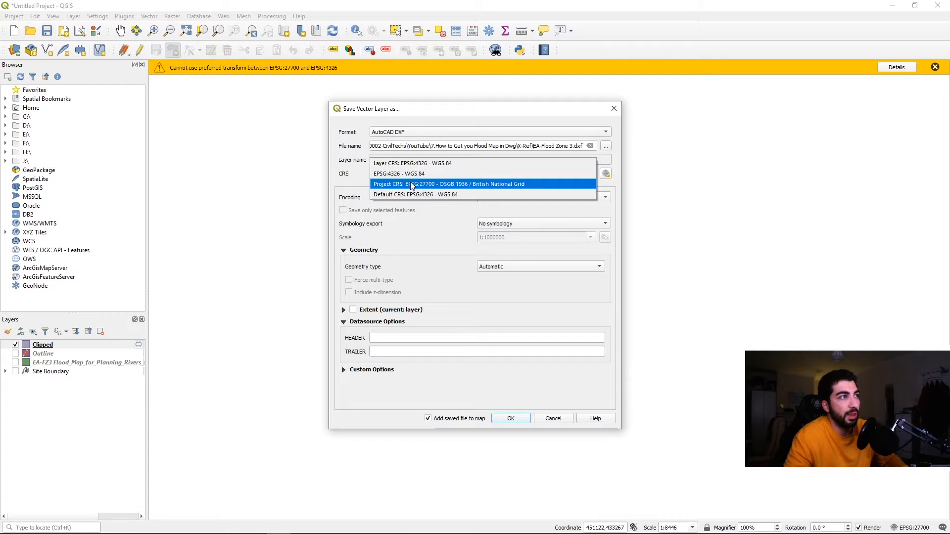
{"action": "left_click", "coordinate": [449, 183]}
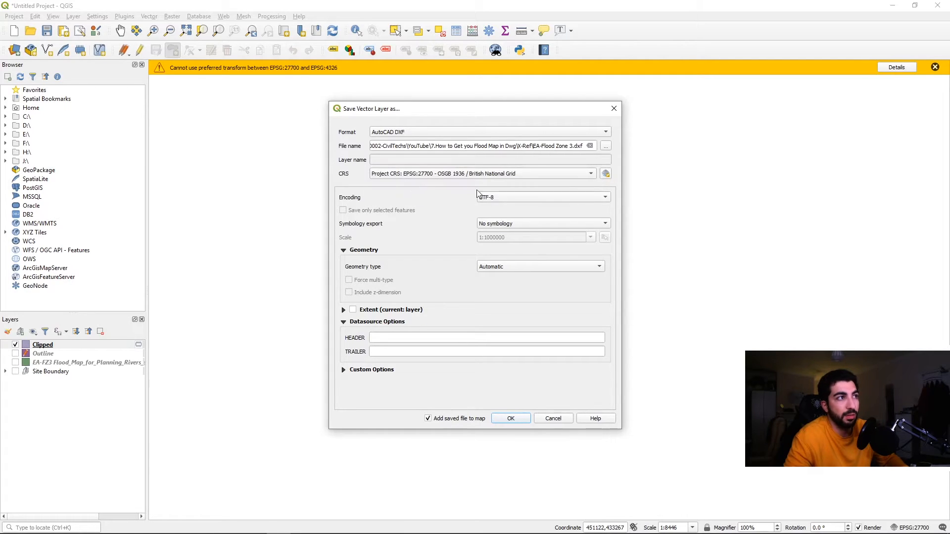
{"action": "mouse_move", "coordinate": [493, 321]}
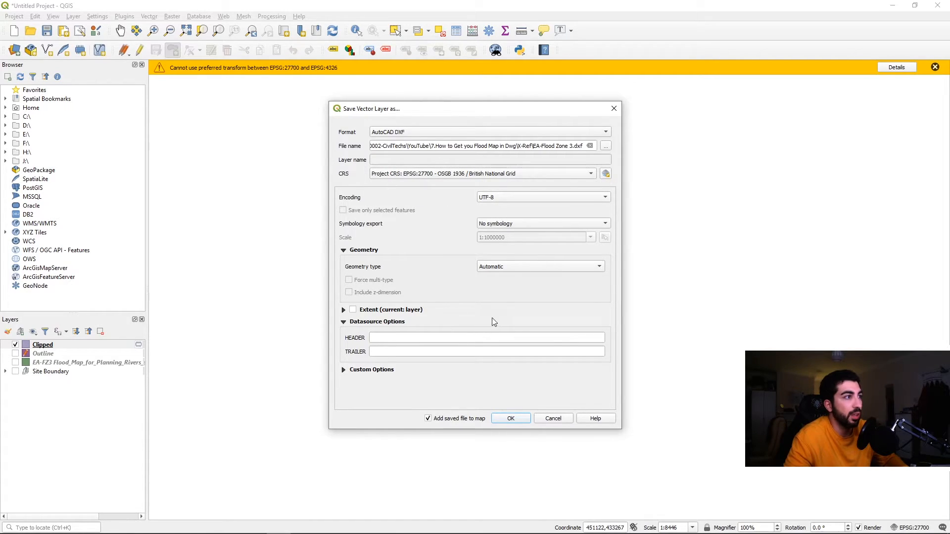
{"action": "left_click", "coordinate": [510, 418]}
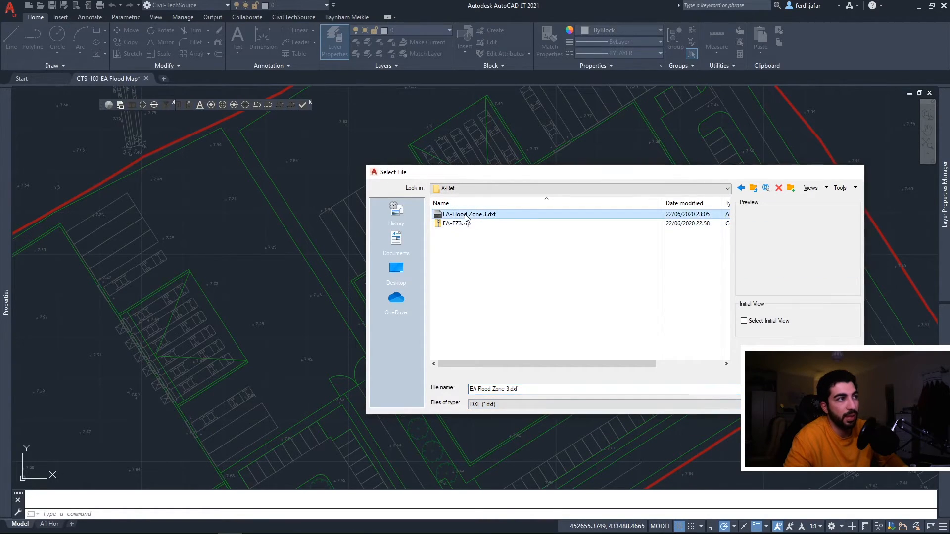
- Open 'EA-Flood Zone 3.dxf', set its hatch transparency to 50, and select similar hatches
{"action": "double_click", "coordinate": [467, 214]}
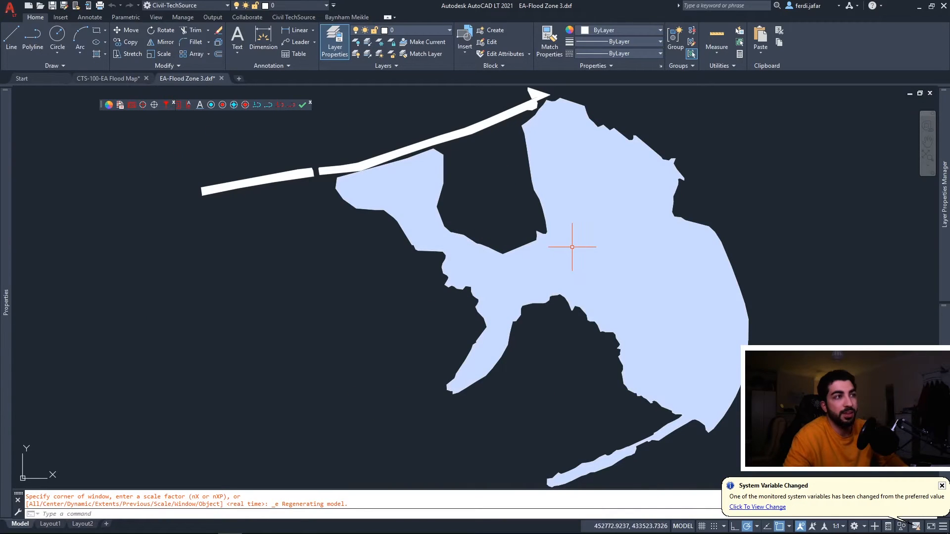
{"action": "mouse_move", "coordinate": [598, 175]}
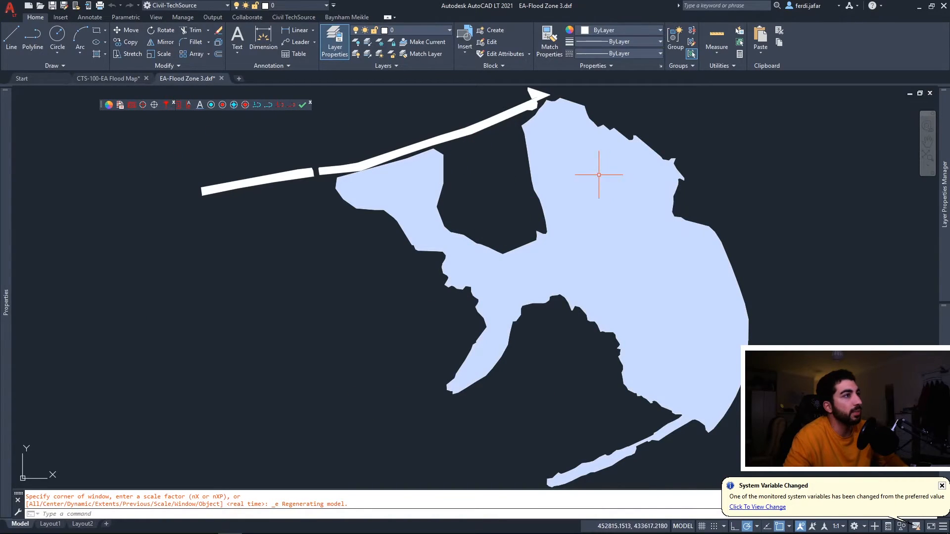
{"action": "mouse_move", "coordinate": [611, 233]}
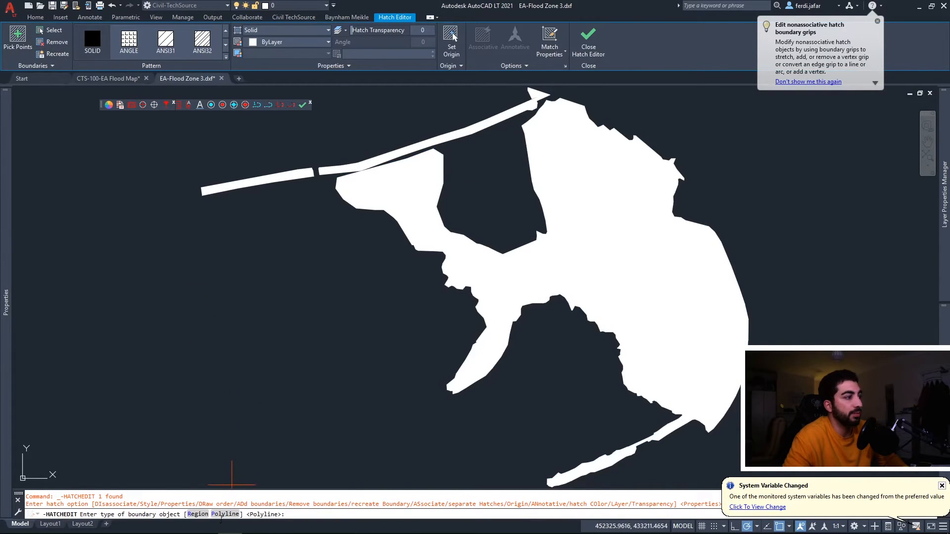
{"action": "type", "text": "P"}
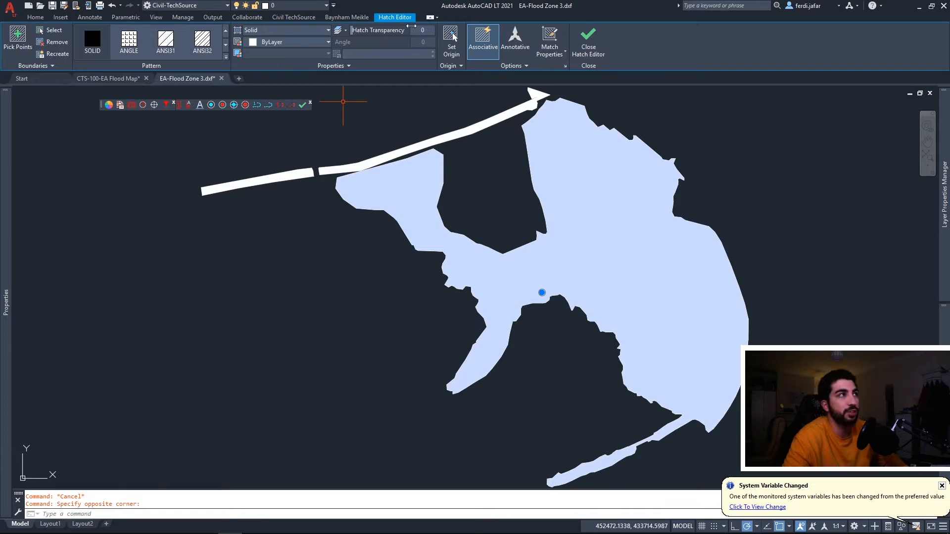
{"action": "type", "text": "50"}
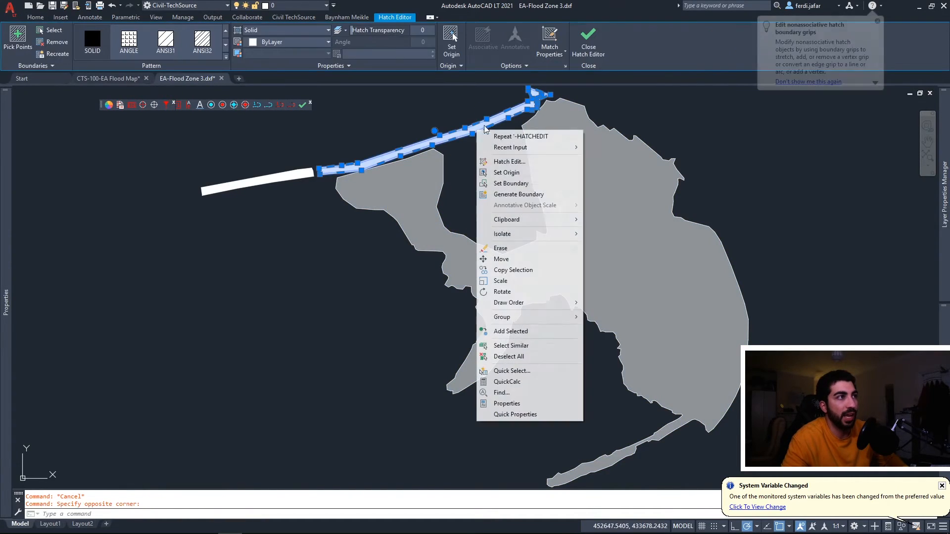
{"action": "left_click", "coordinate": [510, 345]}
{"action": "type", "text": "EZA"}
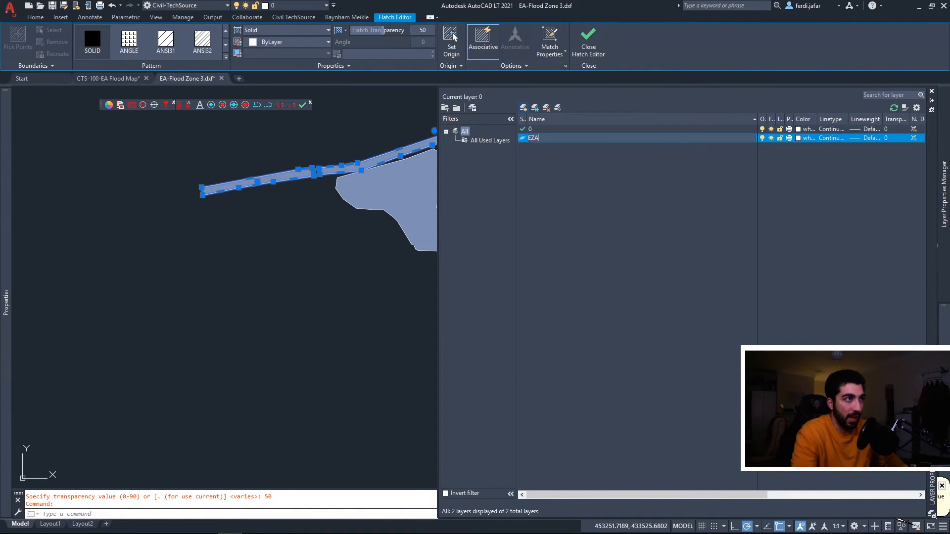
- Put the hatches on a new blue layer (colour 160) and save as 'EA-Flood Zone 3.dwg'
{"action": "type", "text": "EA Flodo"}
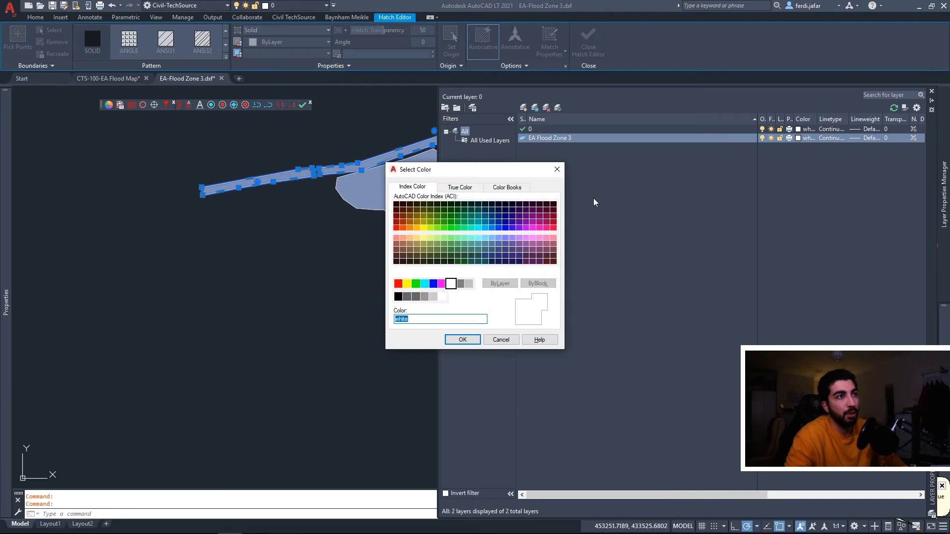
{"action": "left_click", "coordinate": [497, 227]}
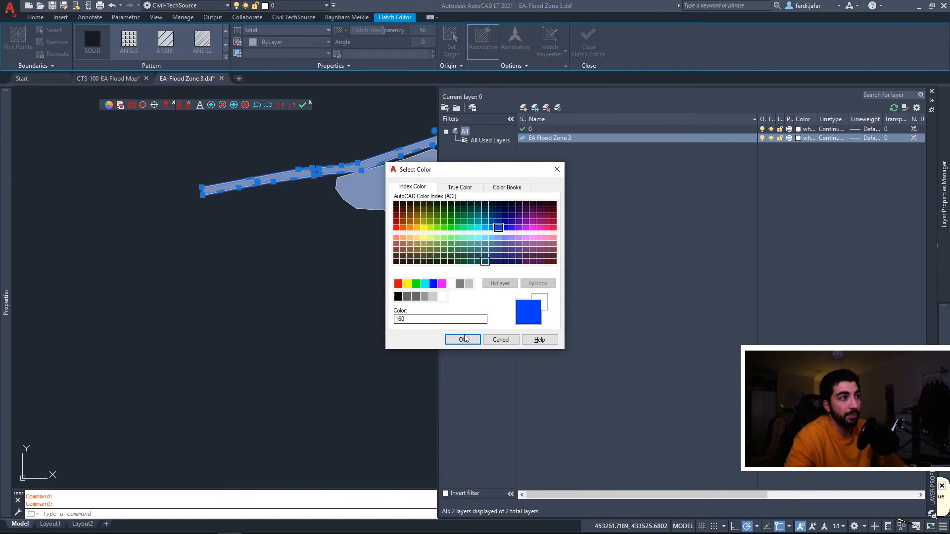
{"action": "left_click", "coordinate": [462, 339]}
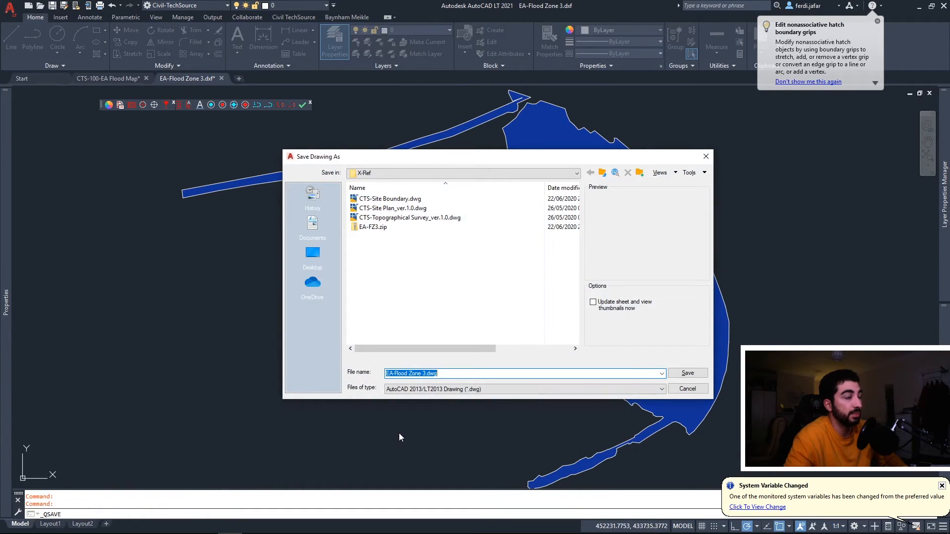
{"action": "left_click", "coordinate": [443, 373]}
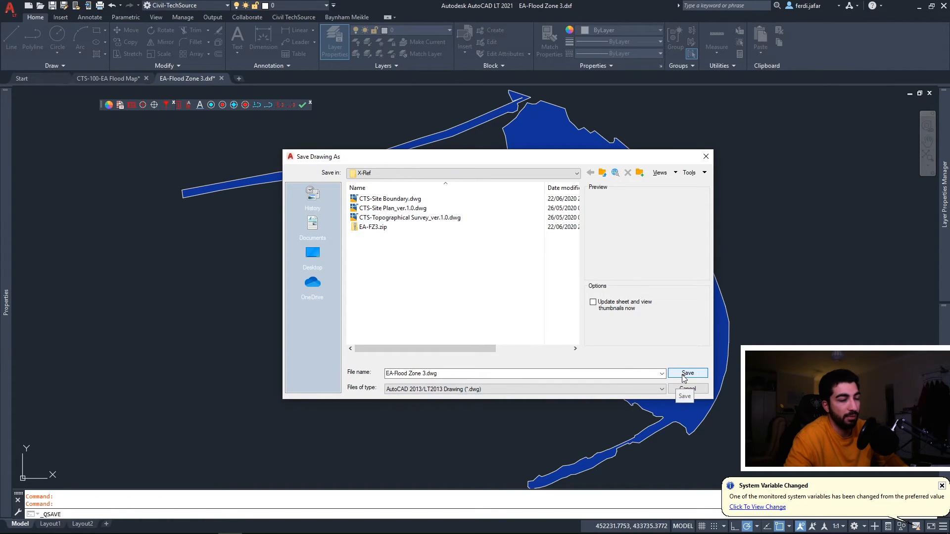
{"action": "left_click", "coordinate": [686, 373]}
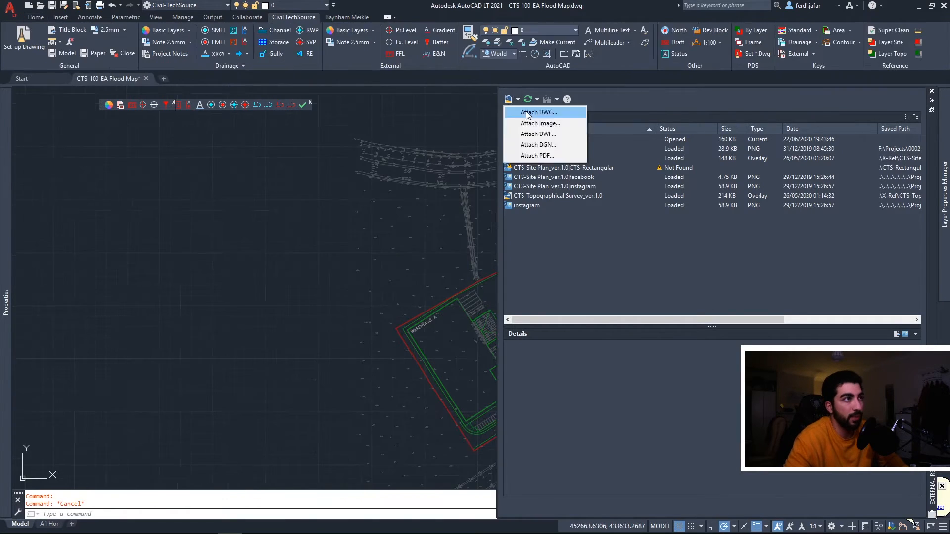
- Attach 'EA-Flood Zone 3.dwg' to the CTS-100 drawing as an Overlay reference
{"action": "left_click", "coordinate": [537, 112]}
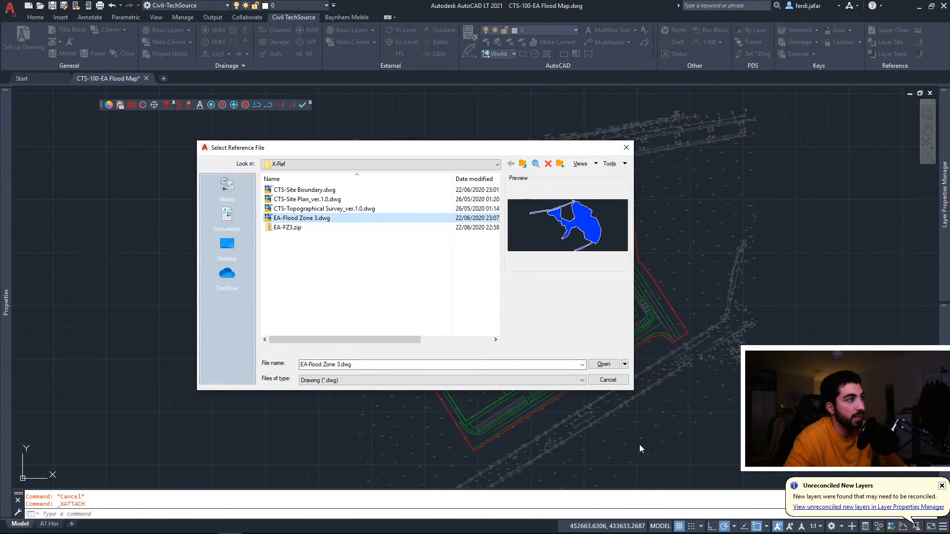
{"action": "left_click", "coordinate": [602, 365]}
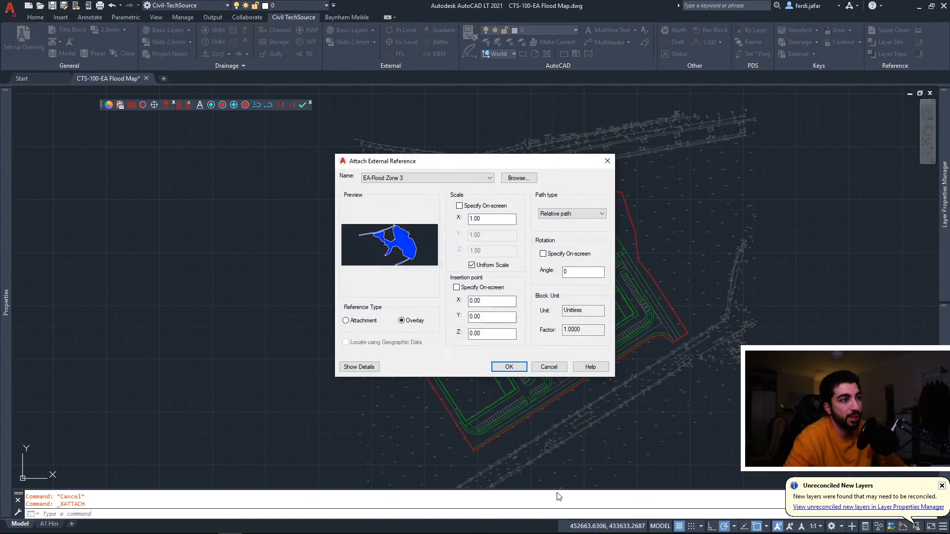
{"action": "left_click", "coordinate": [508, 367]}
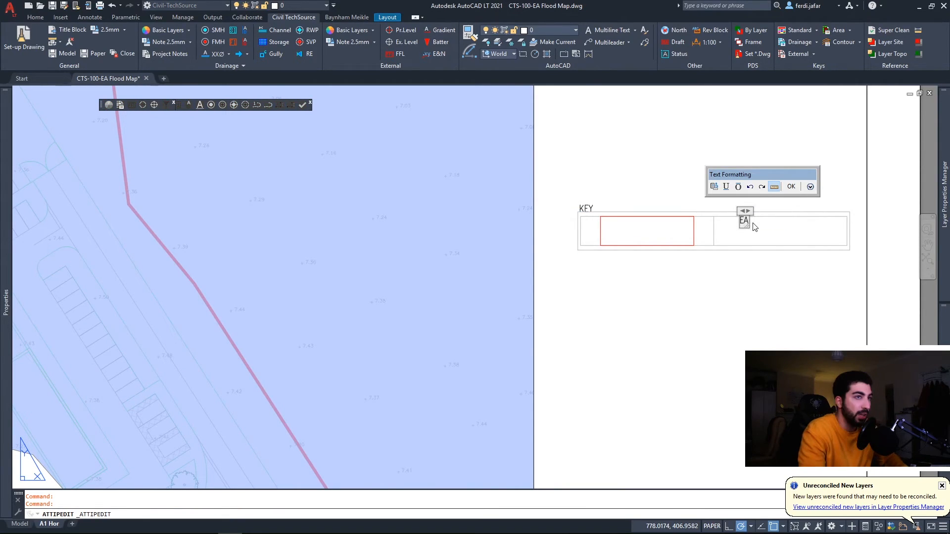
- Label the key 'EA Flood Zone 3 Area' and change the swatch hatch's colour
{"action": "type", "text": "Flood Zone"}
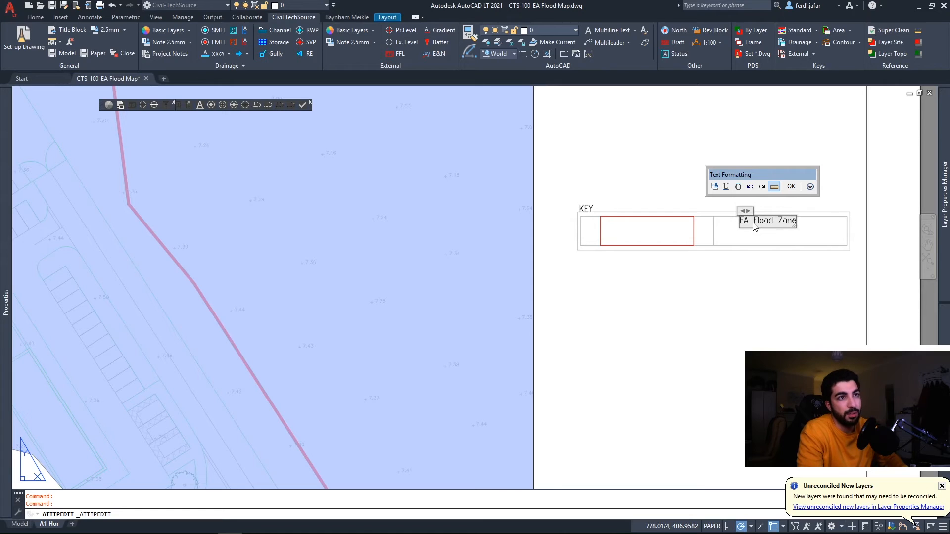
{"action": "type", "text": "3 Area"}
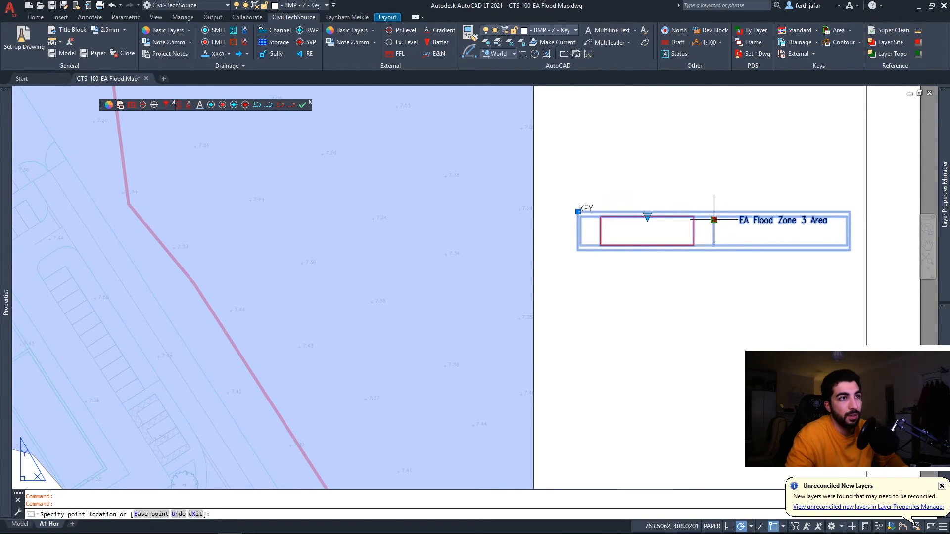
{"action": "key", "text": "Escape"}
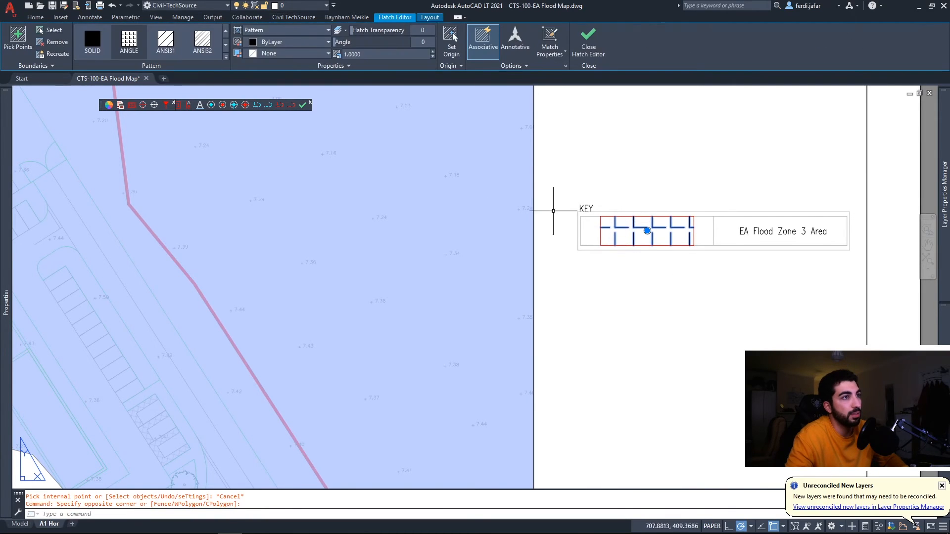
{"action": "left_click", "coordinate": [92, 42]}
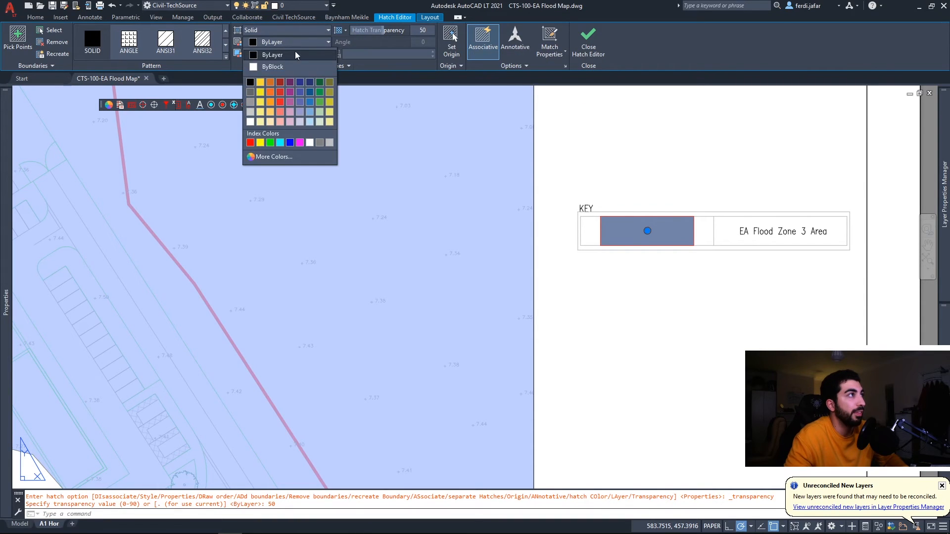
{"action": "left_click", "coordinate": [273, 157]}
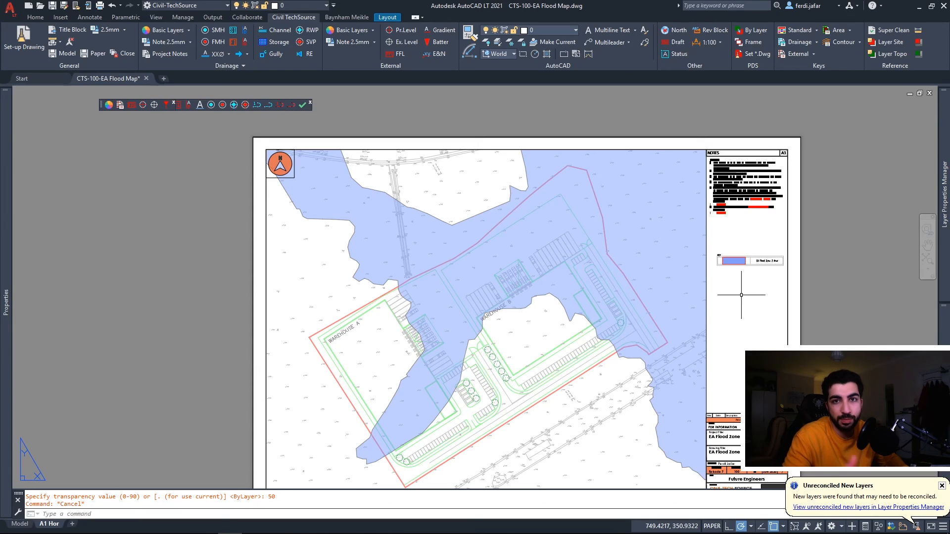
{"action": "mouse_move", "coordinate": [860, 188]}
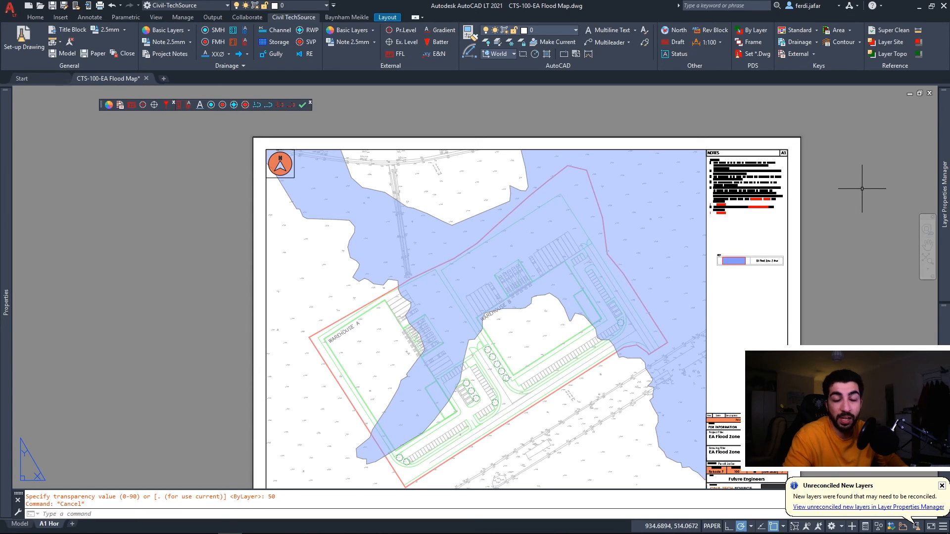